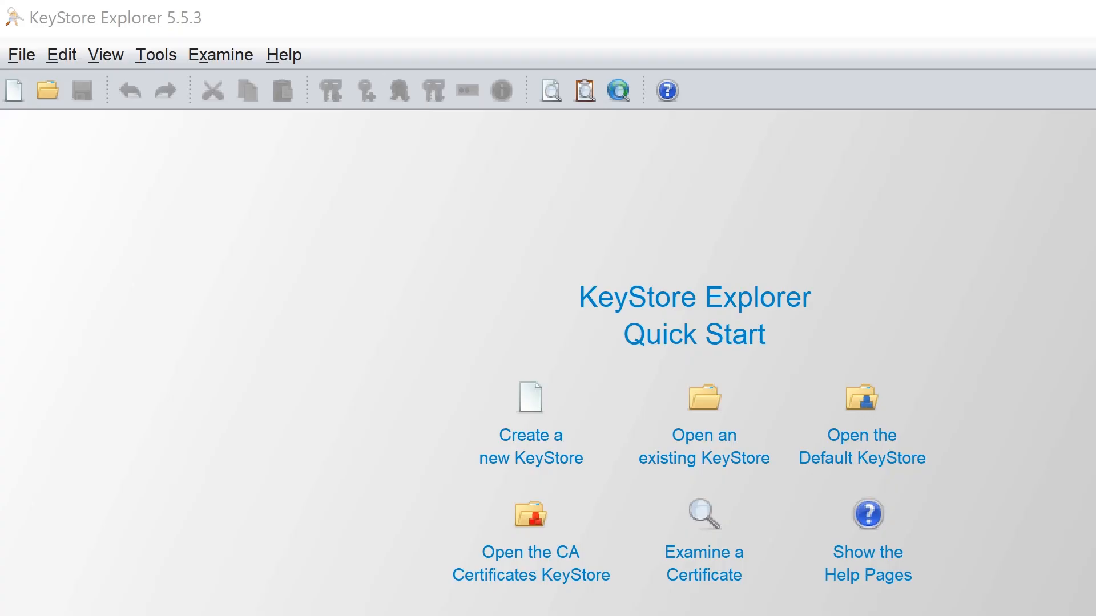
mouse_move(515, 467)
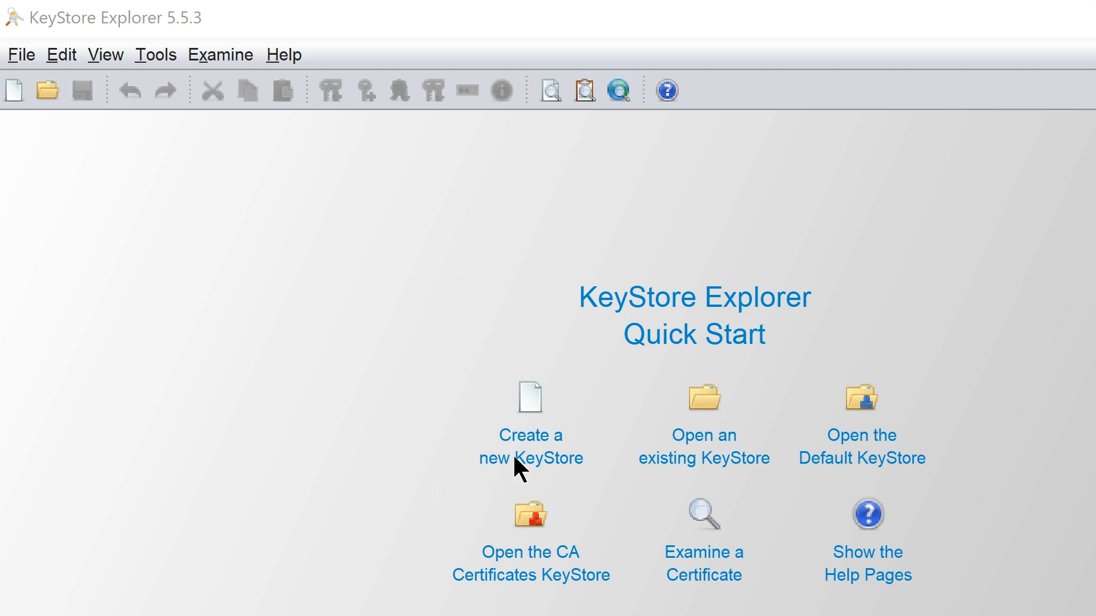
mouse_move(703, 415)
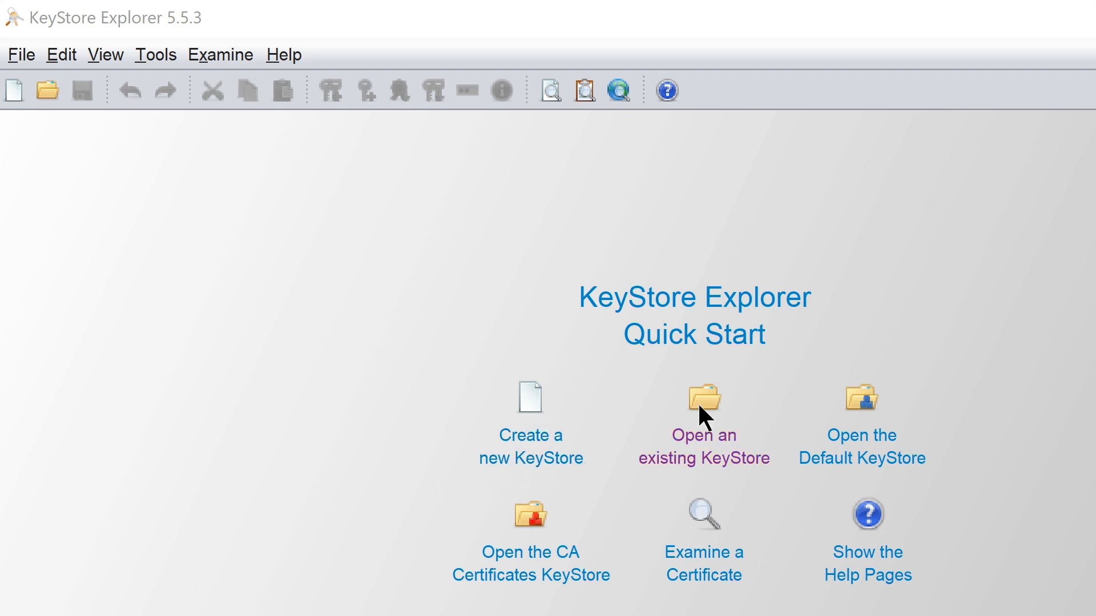
mouse_move(676, 498)
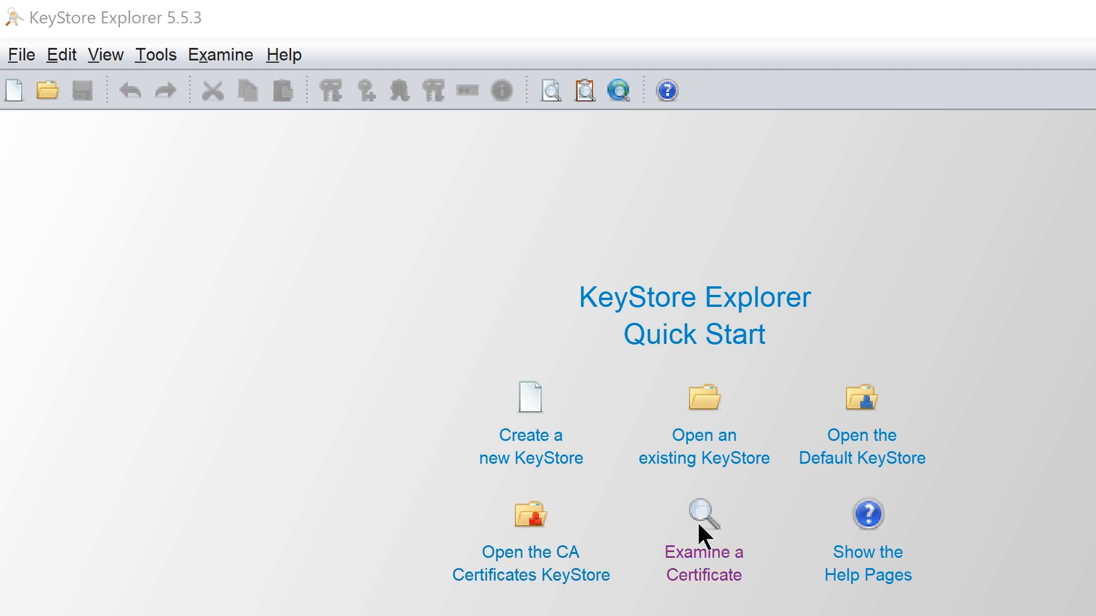
mouse_move(703, 534)
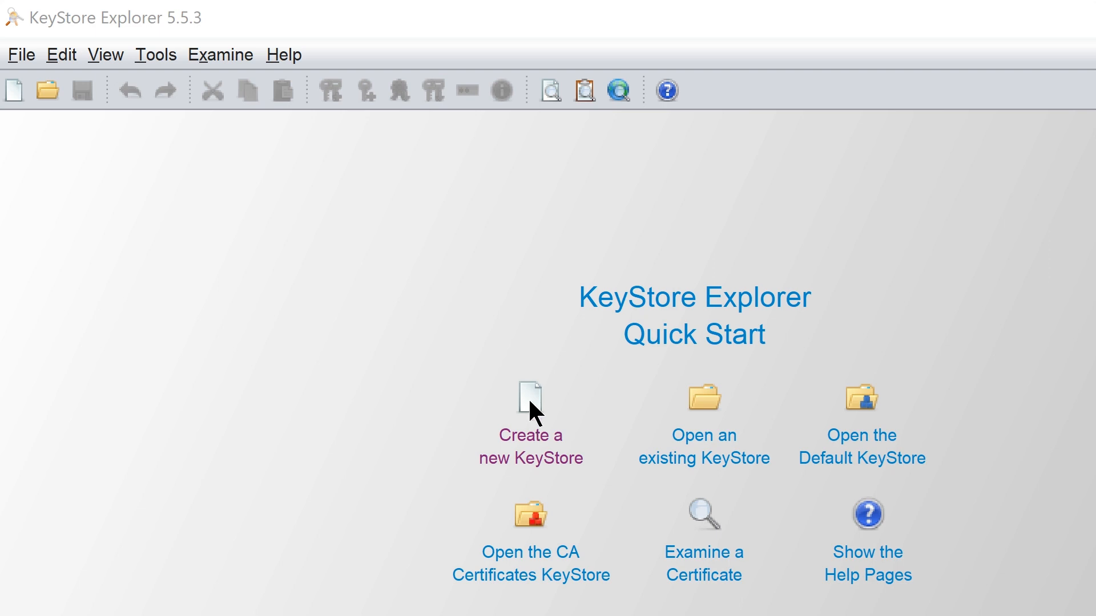
Create new empty keystores, choosing JKS as the keystore type
click(531, 401)
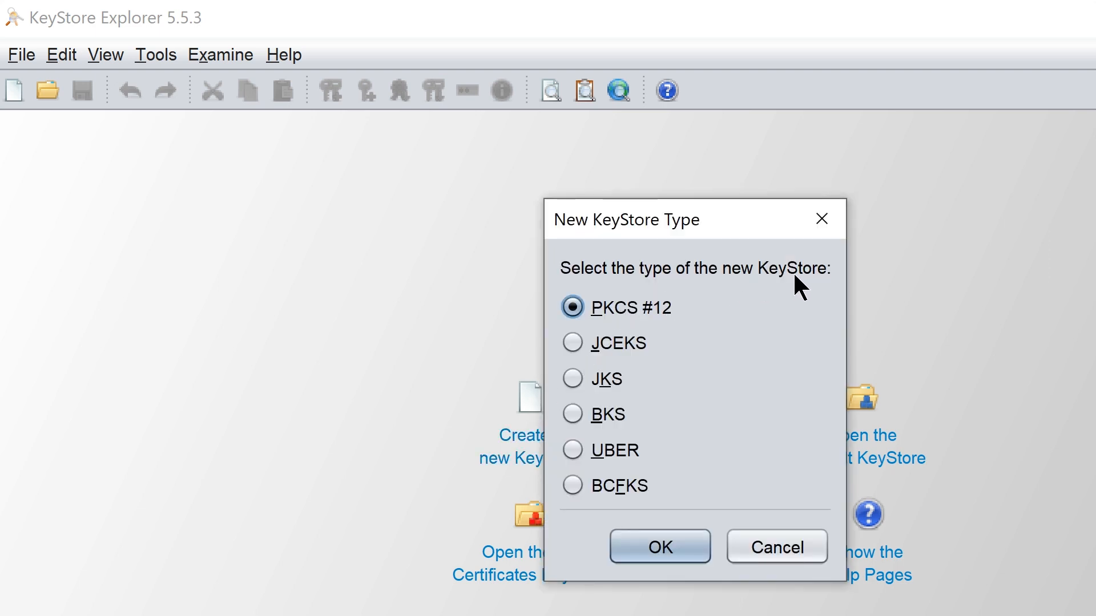
mouse_move(626, 379)
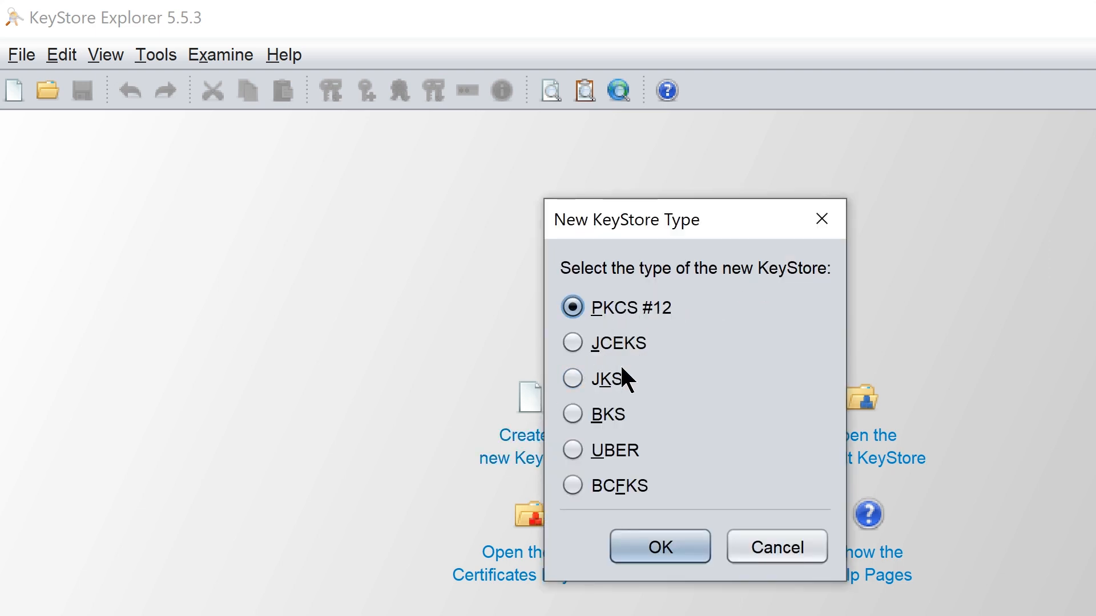
click(658, 547)
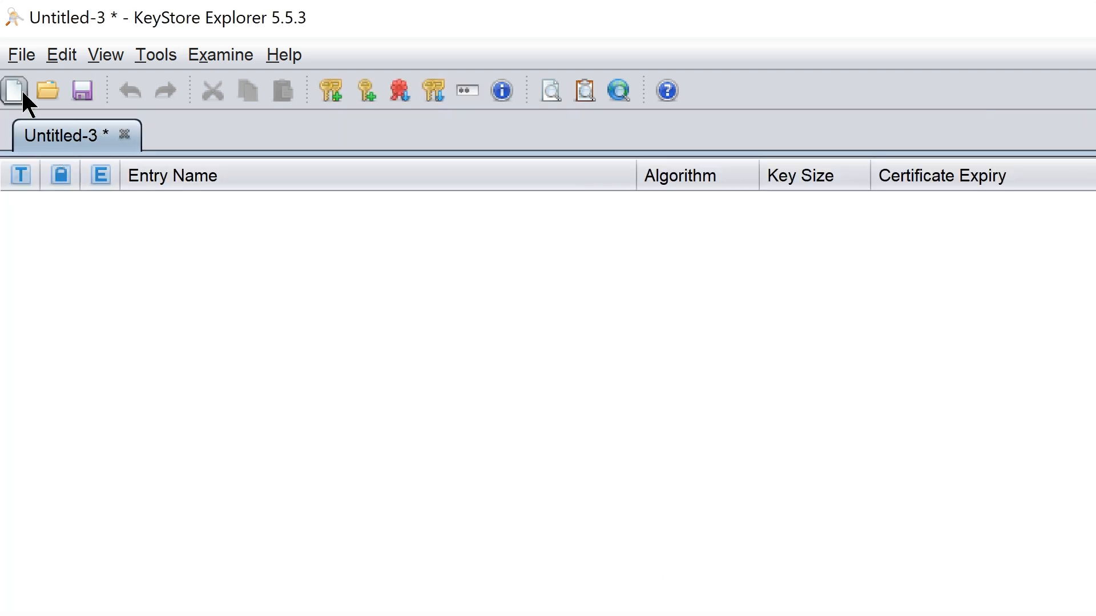
click(14, 90)
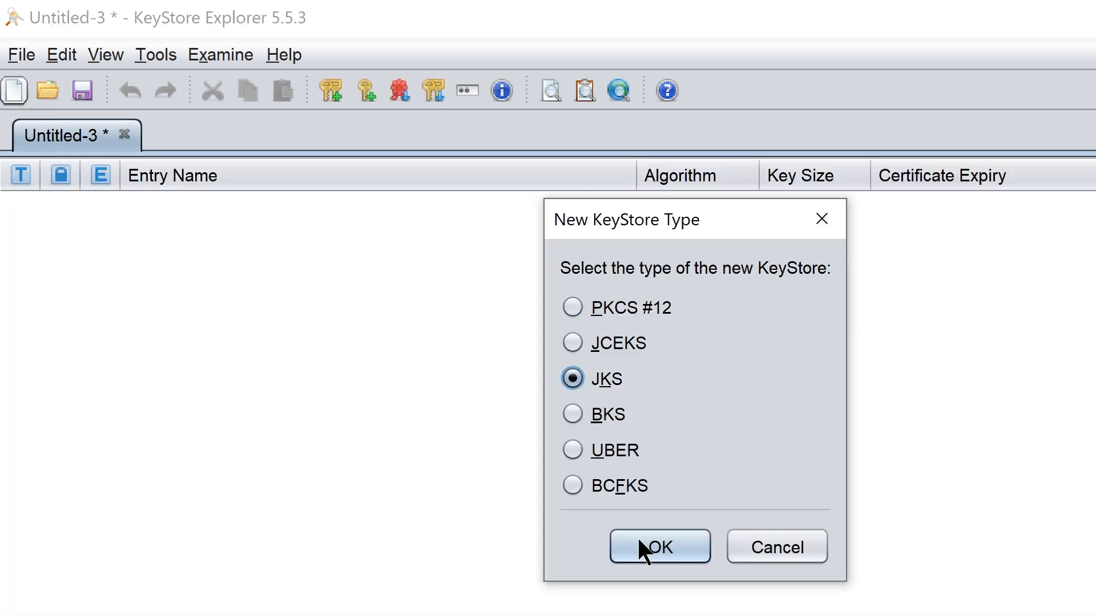
click(658, 547)
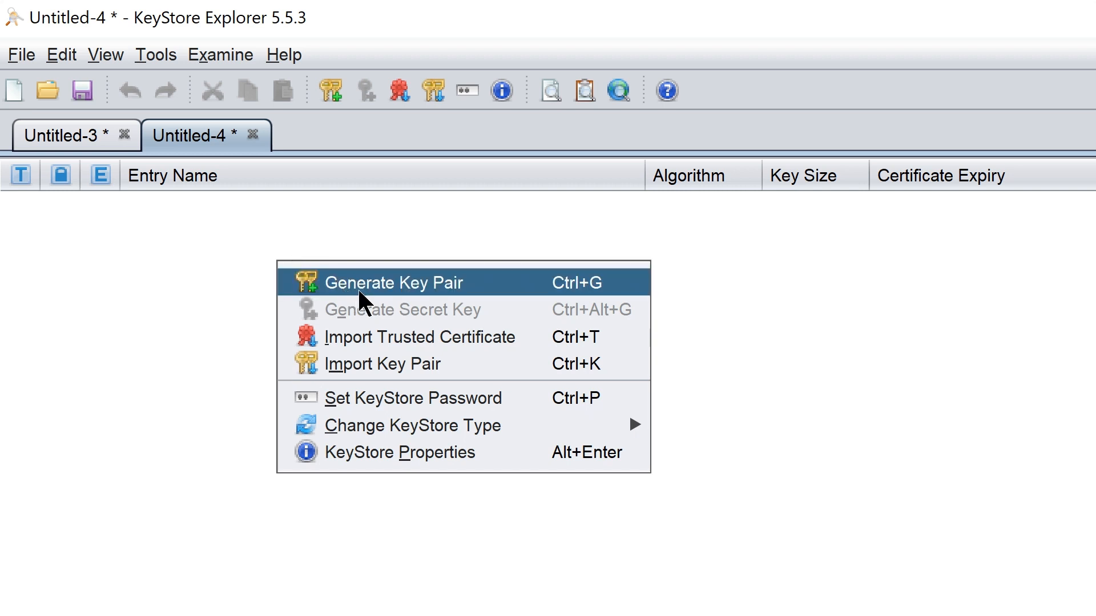
mouse_move(383, 305)
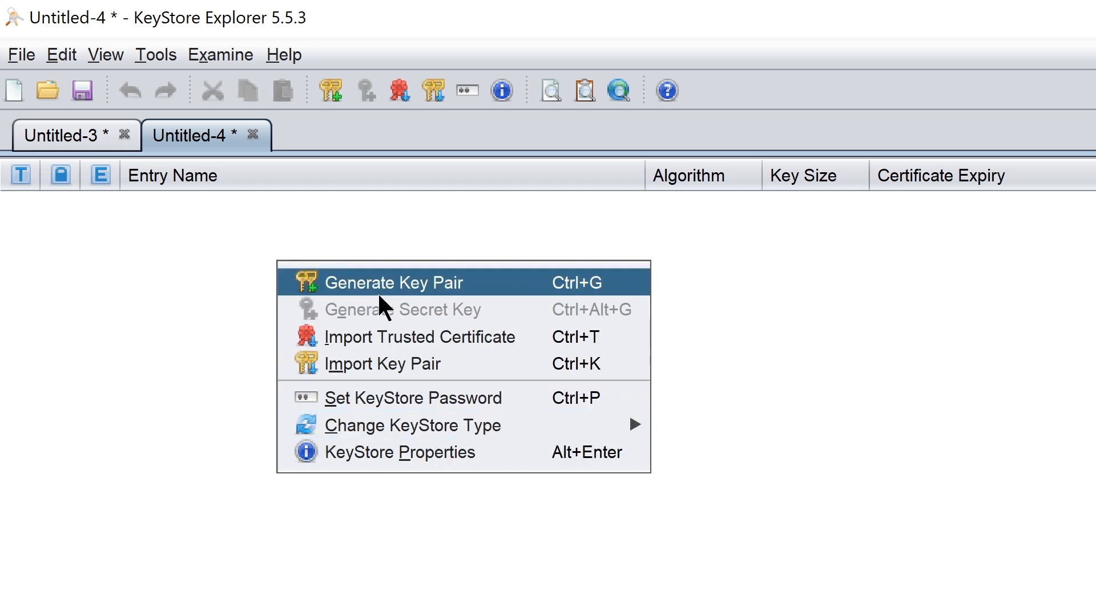
Generate an EC key pair with certificate subject CN set to MY_CN
click(392, 282)
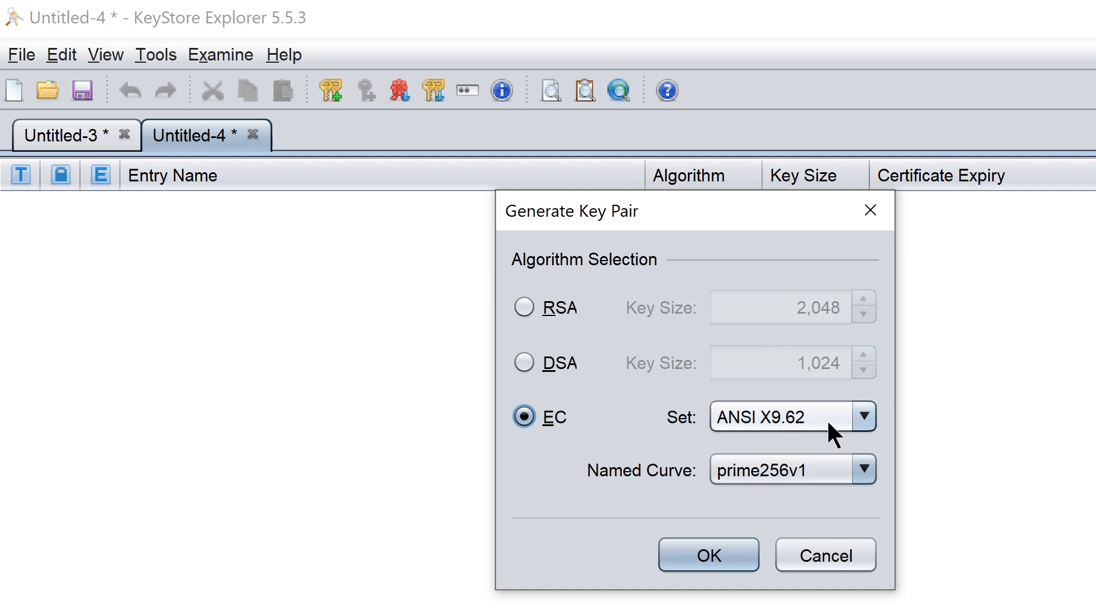
click(707, 556)
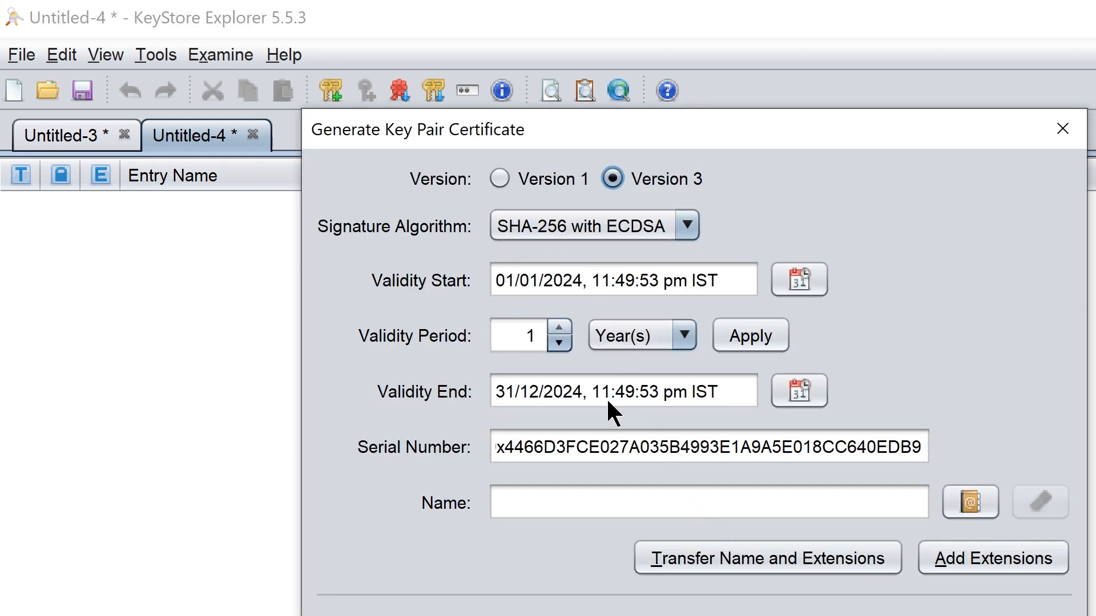
mouse_move(951, 521)
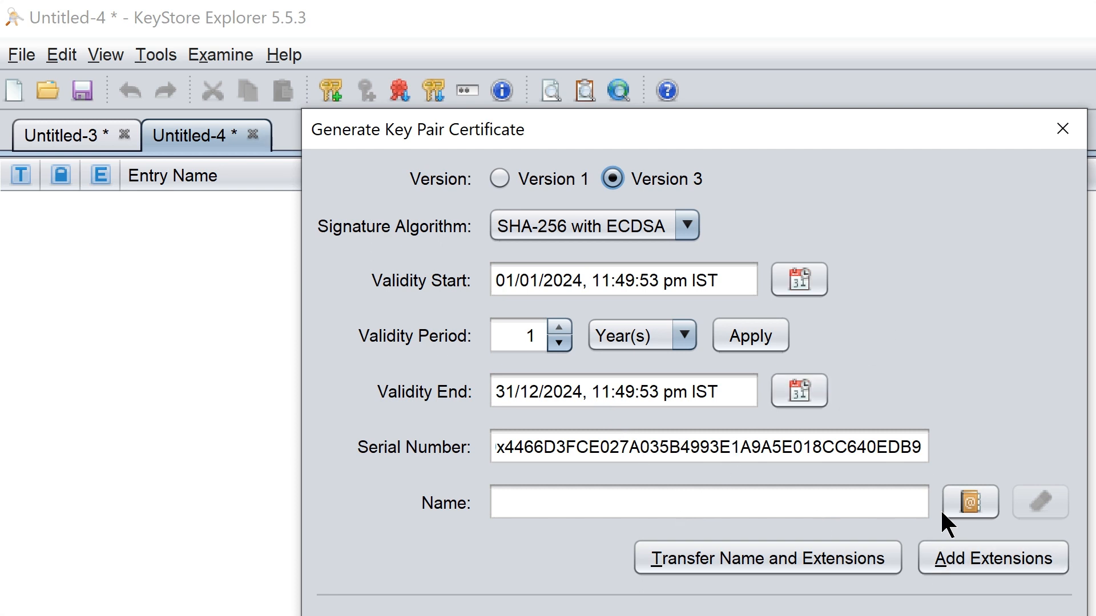
click(970, 502)
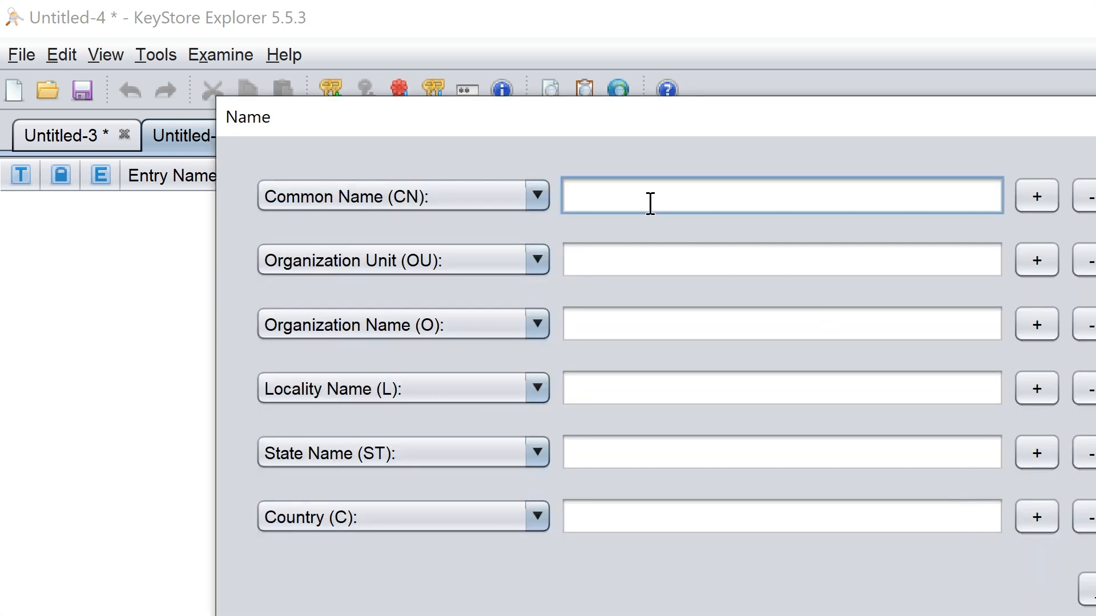
text(MY_CN)
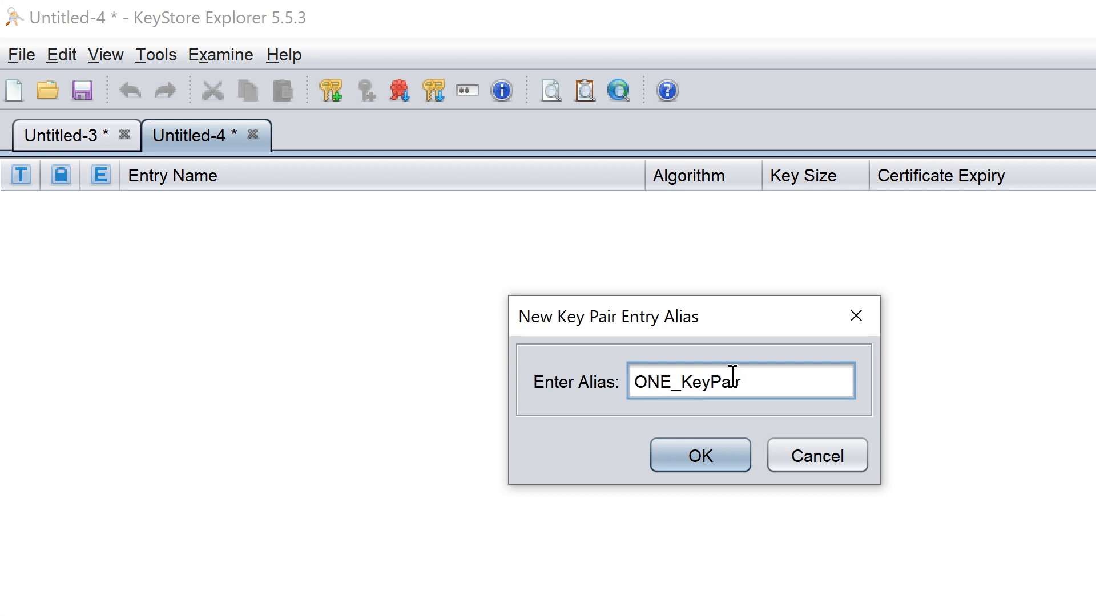
Accept the alias one_keypair and entry password, finishing the key pair generation
click(698, 455)
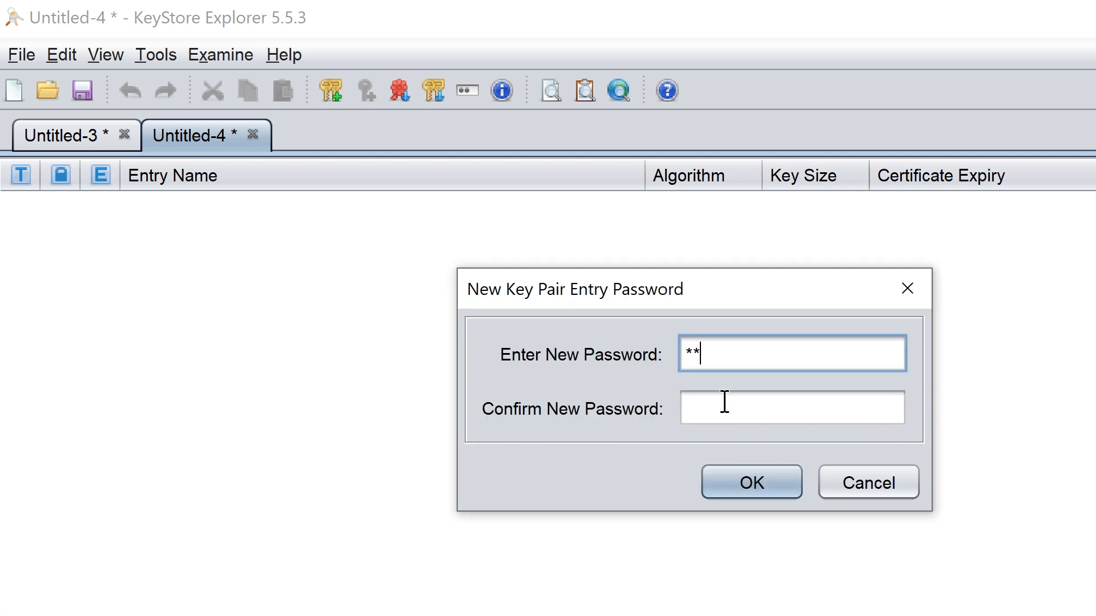
click(752, 482)
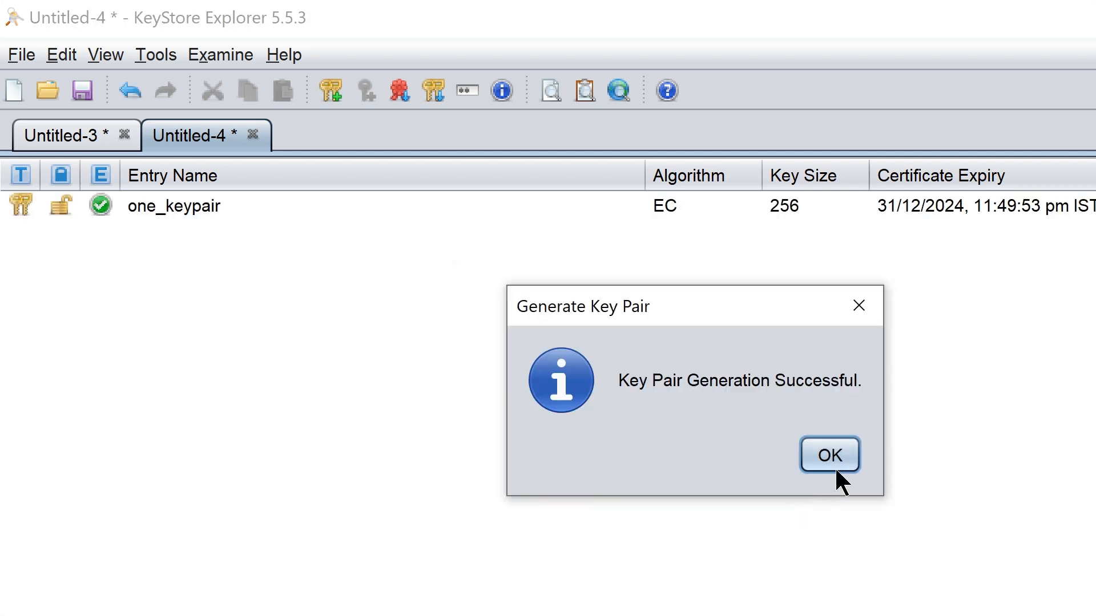
click(829, 455)
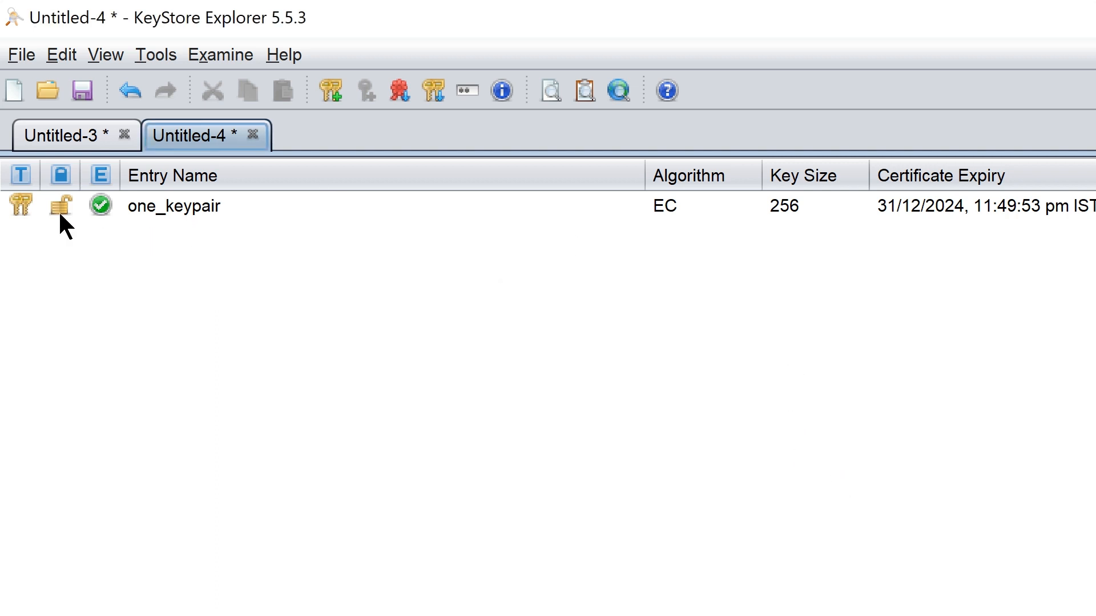
right_click(174, 205)
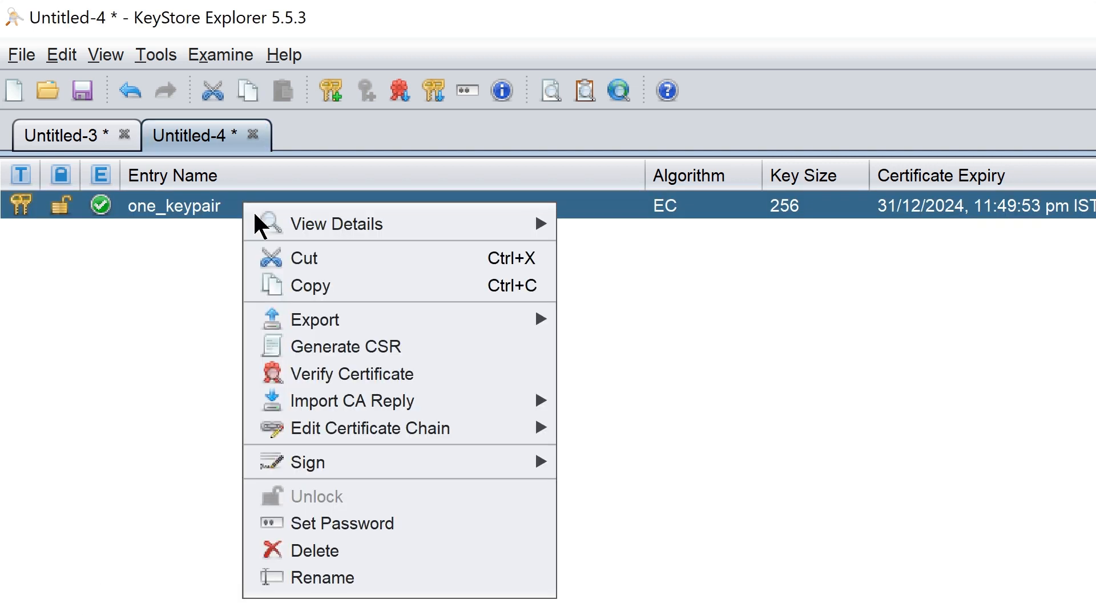
click(338, 224)
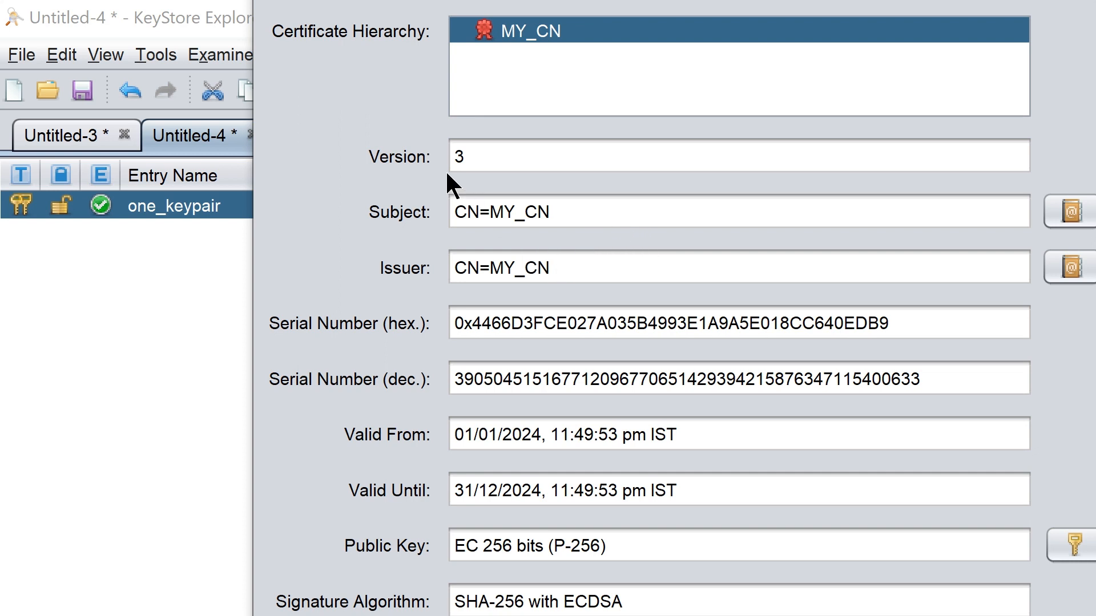
mouse_move(362, 593)
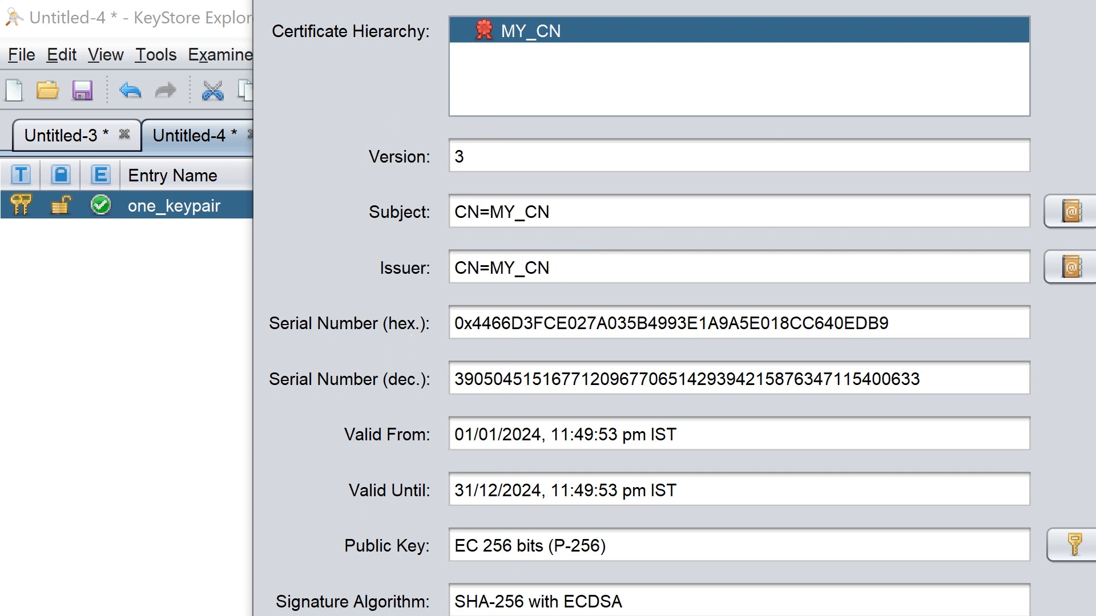
right_click(172, 204)
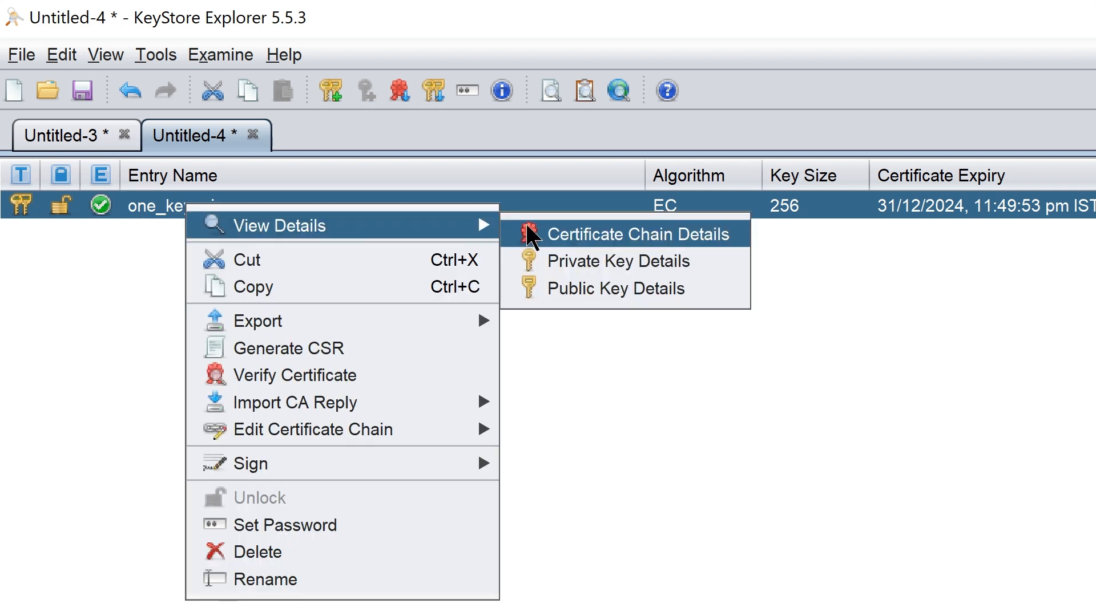
click(614, 288)
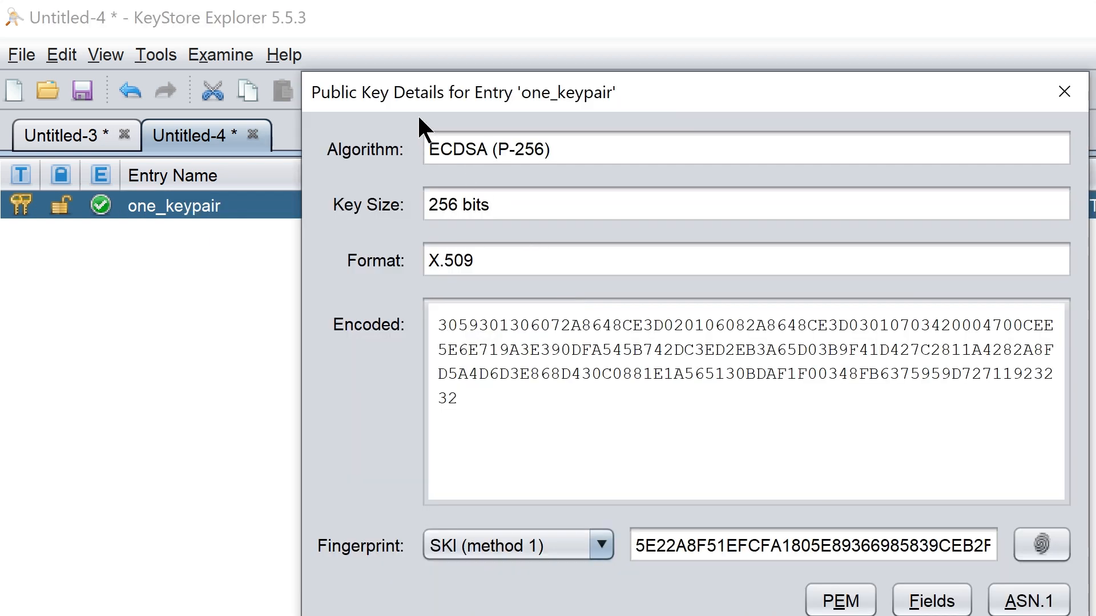
mouse_move(897, 584)
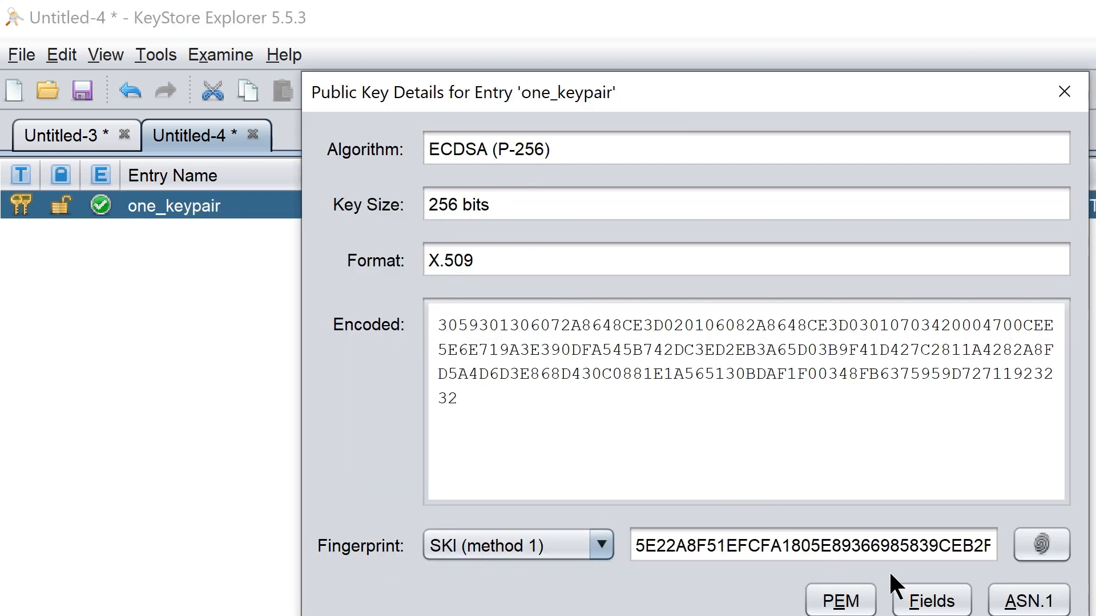
click(929, 601)
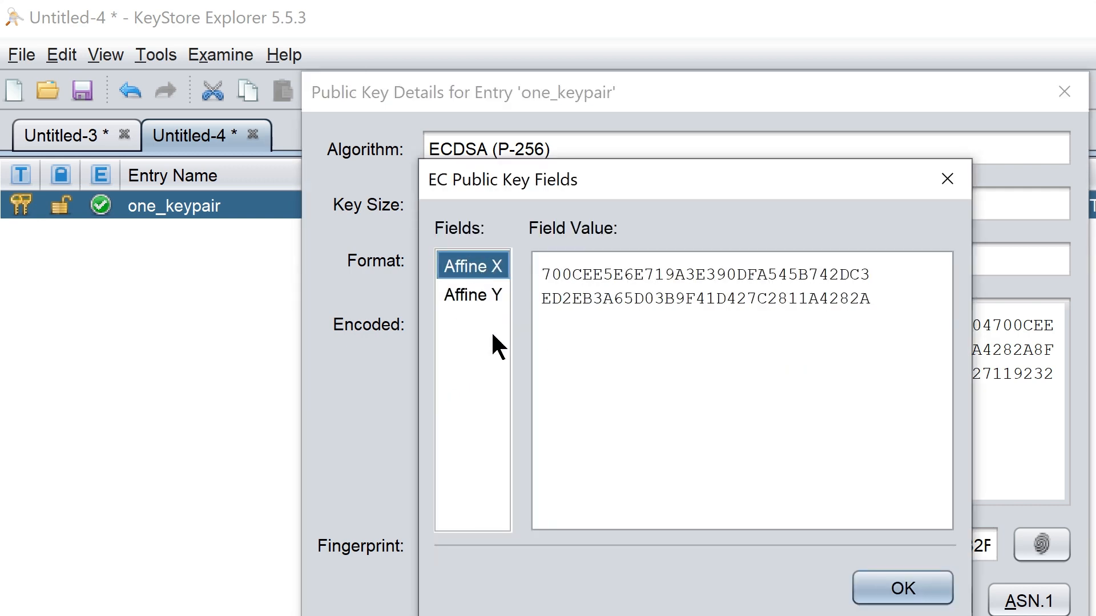
click(902, 588)
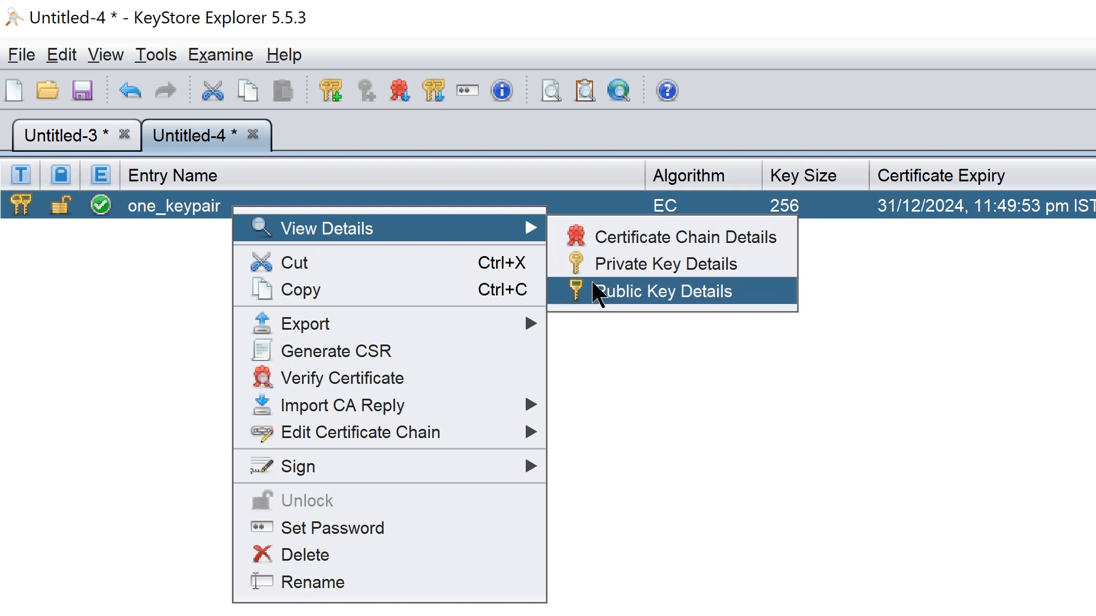
click(665, 264)
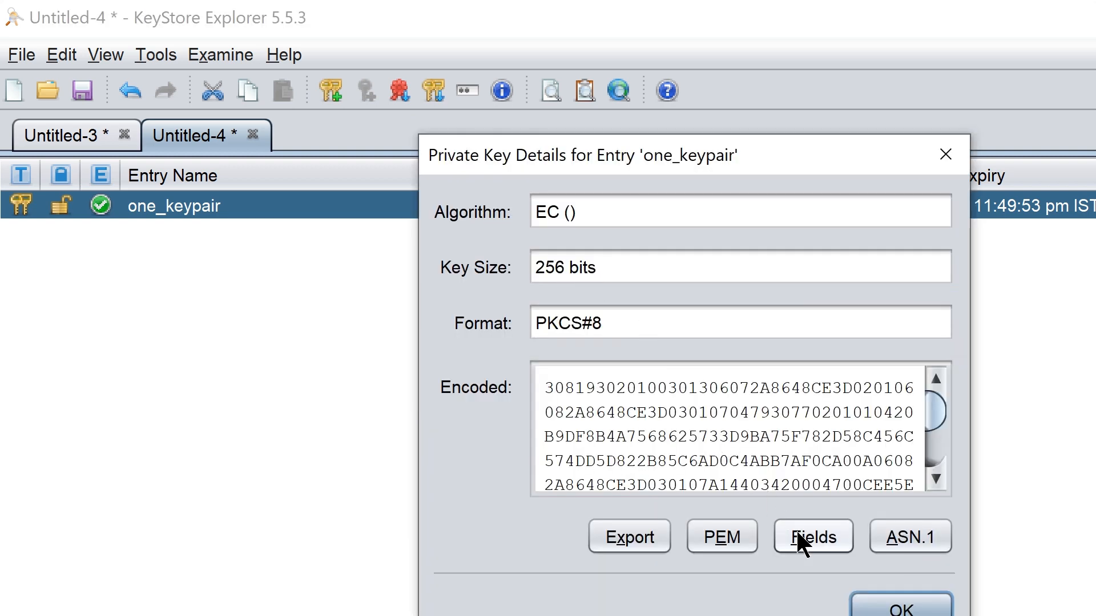
click(811, 536)
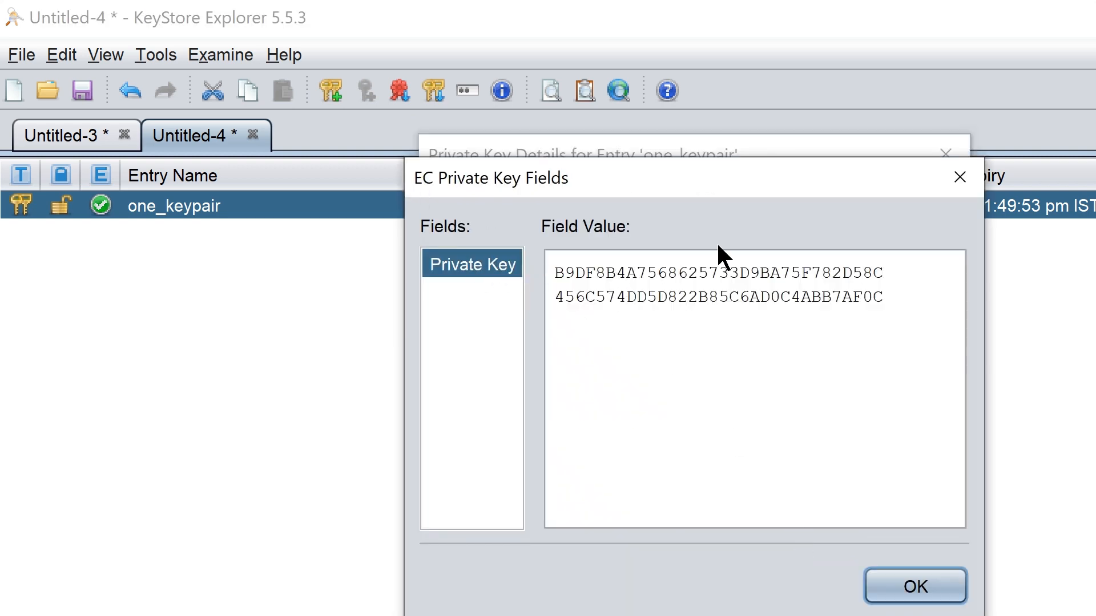
click(914, 585)
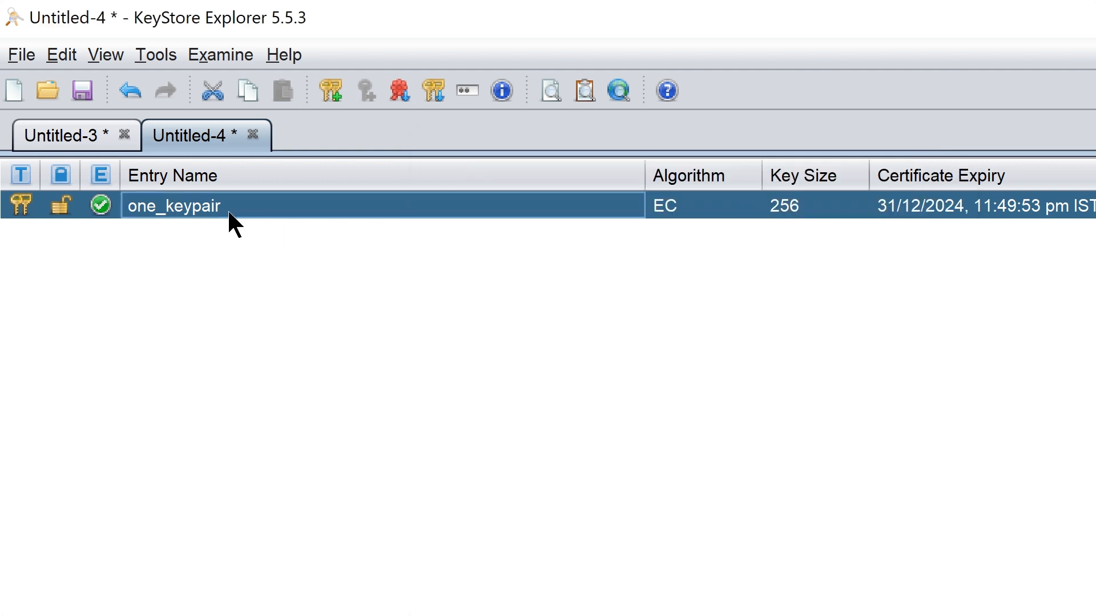
right_click(174, 205)
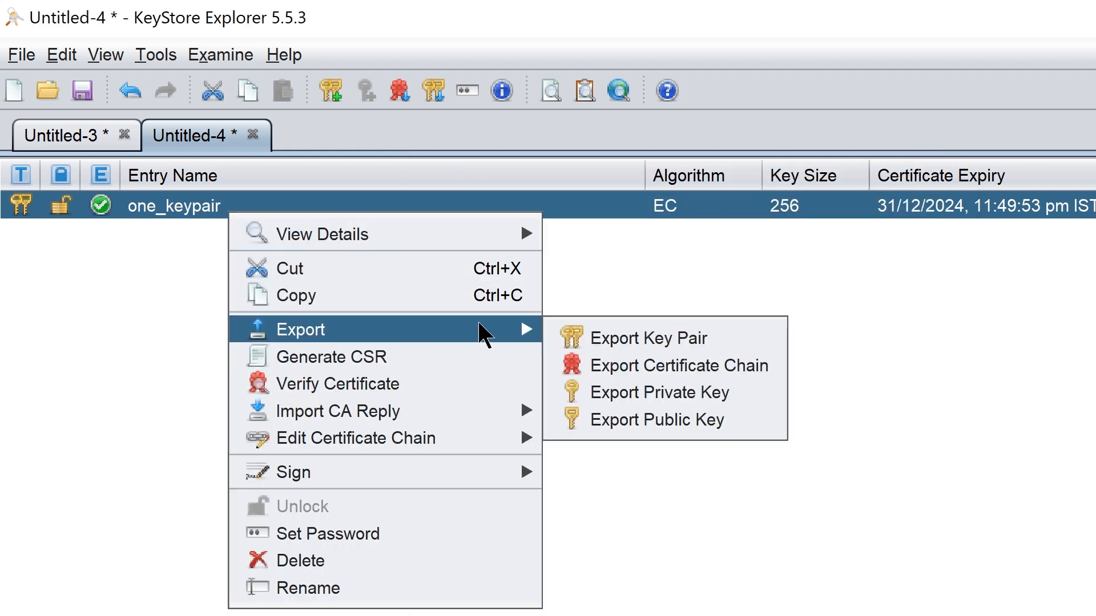
click(679, 365)
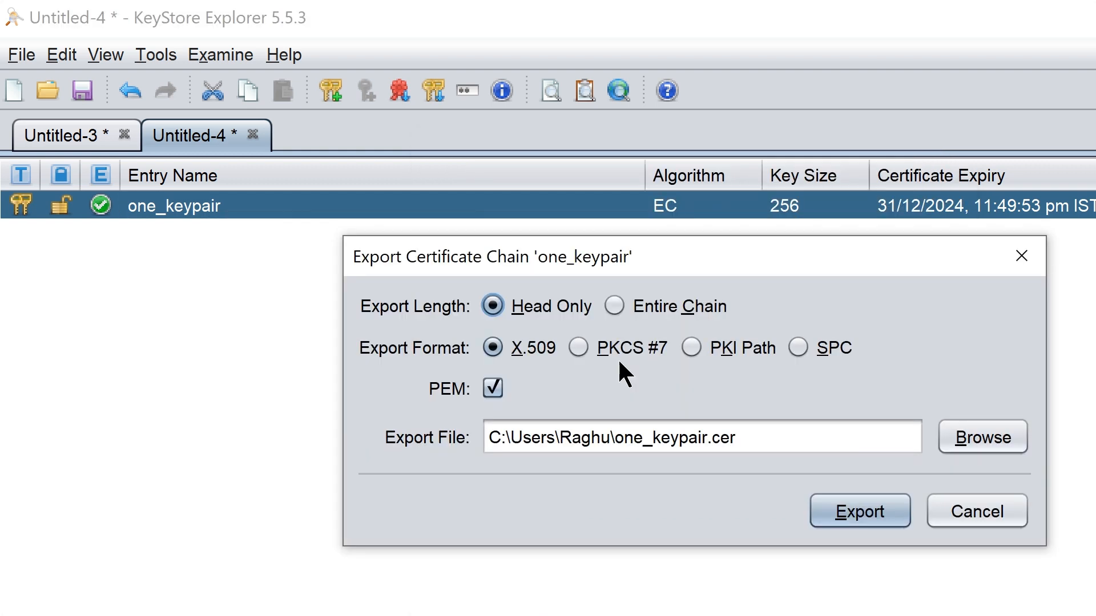
mouse_move(534, 347)
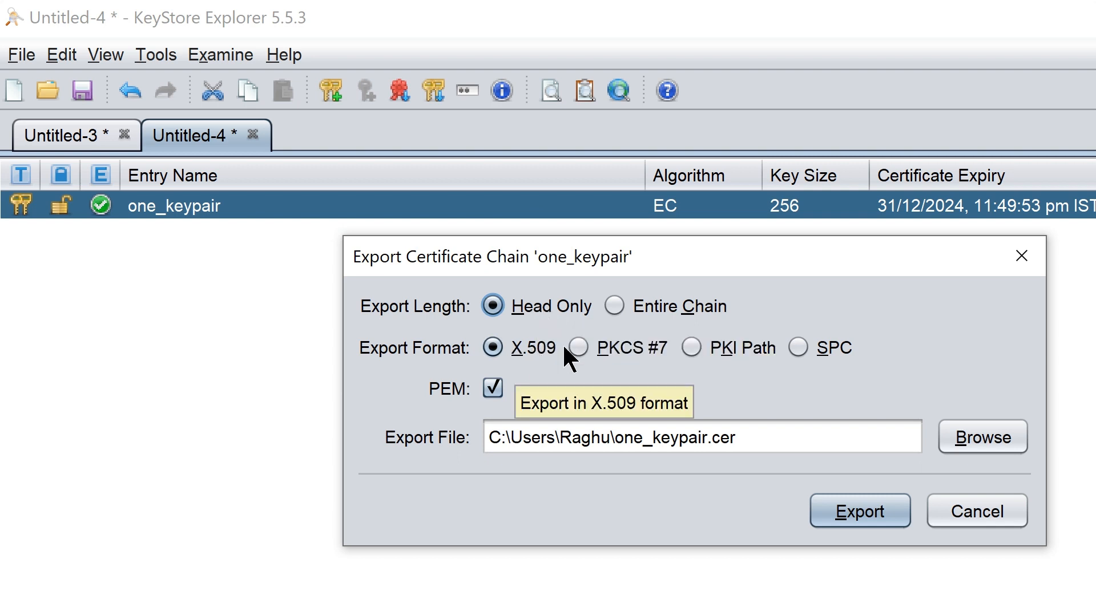
mouse_move(929, 493)
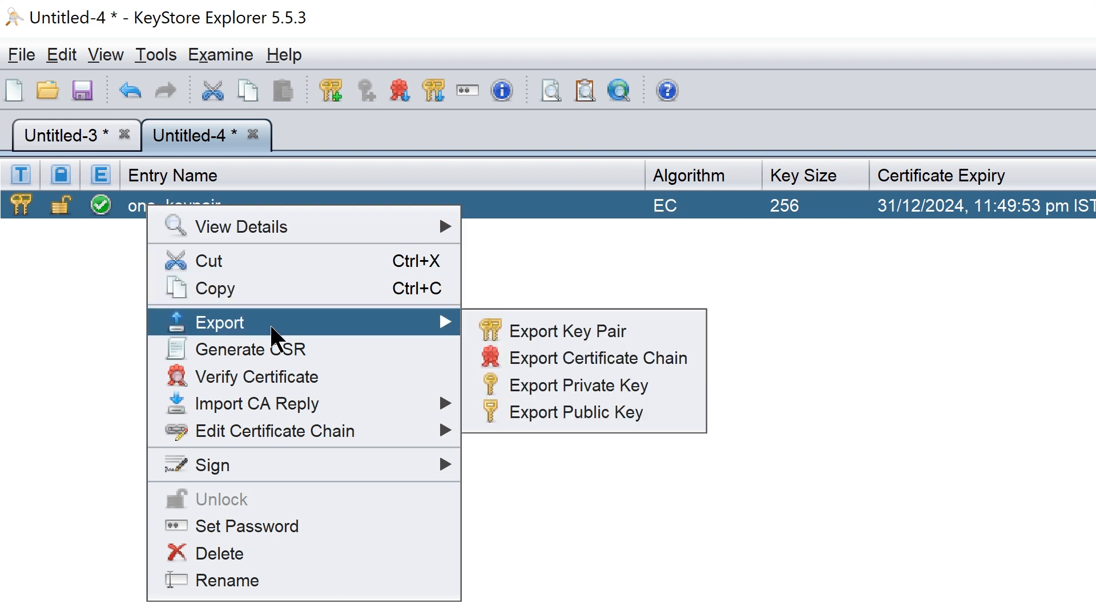
click(575, 412)
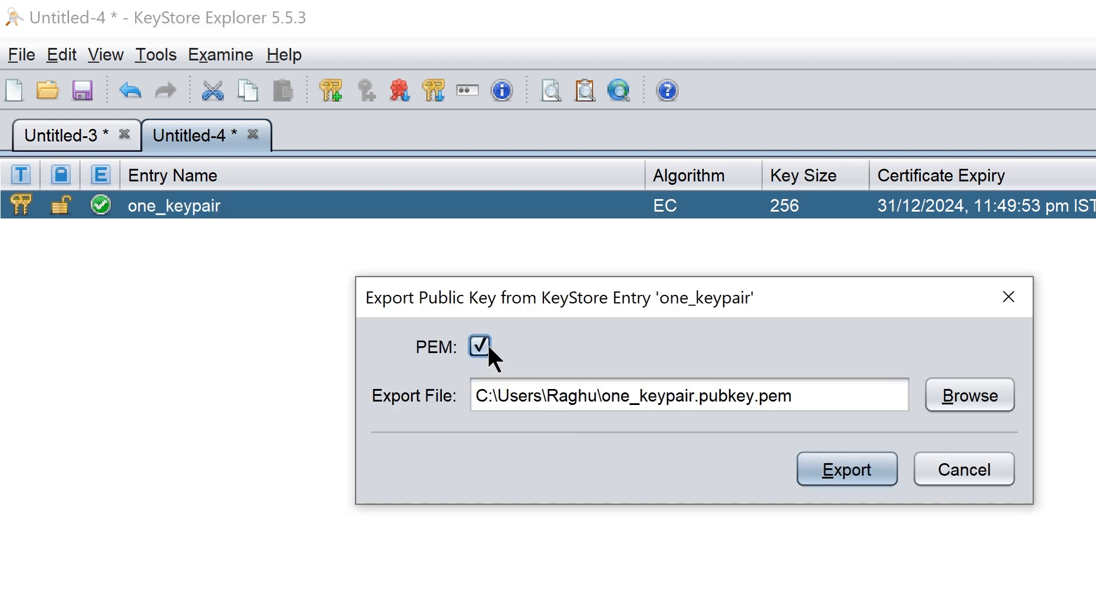
click(846, 469)
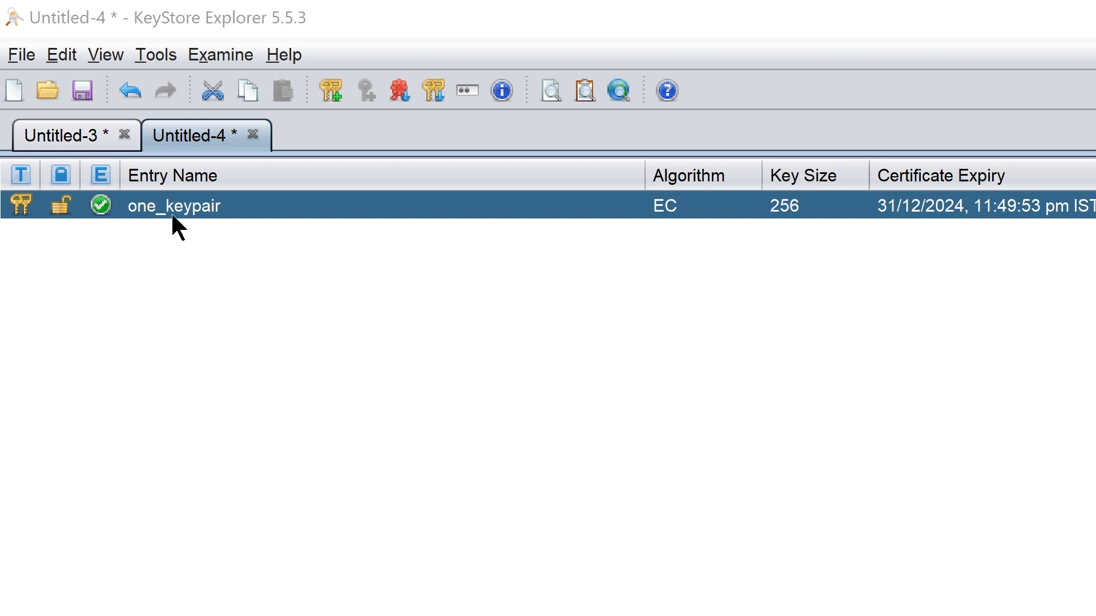
right_click(174, 204)
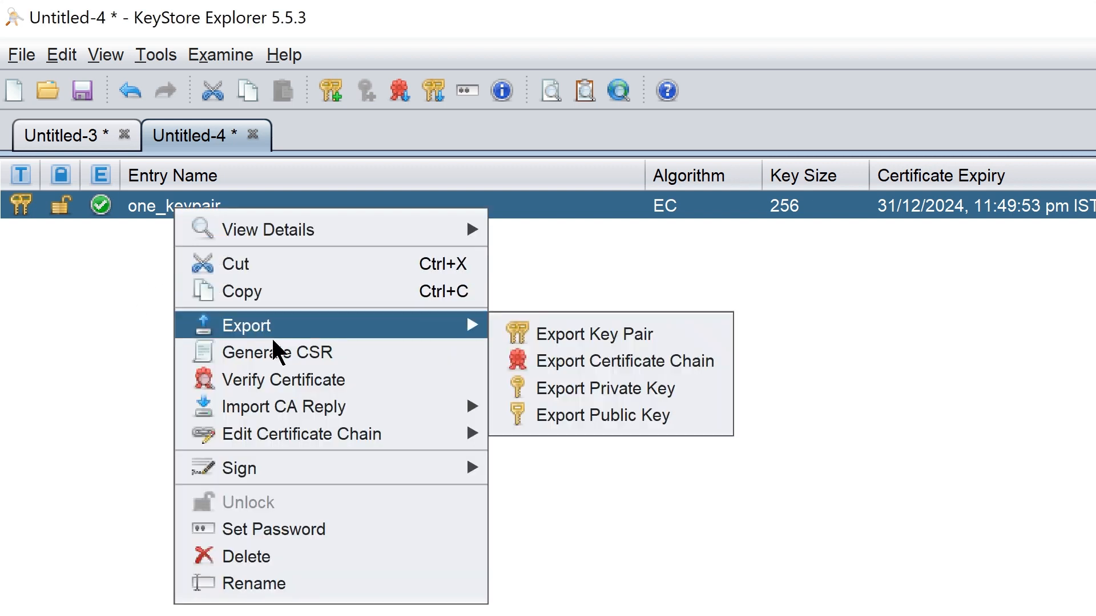
mouse_move(277, 352)
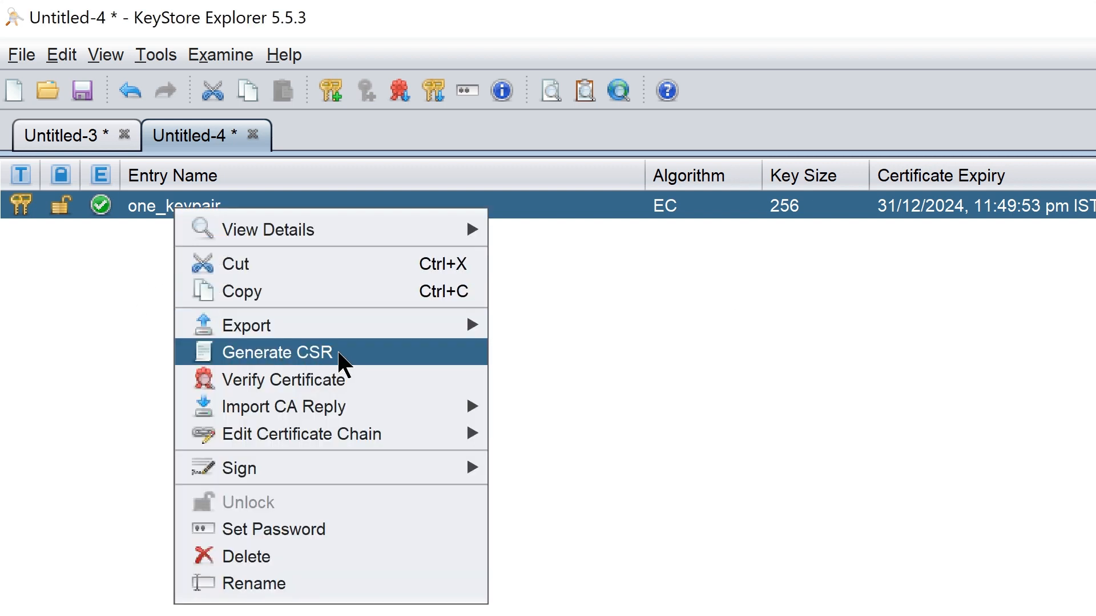
click(272, 353)
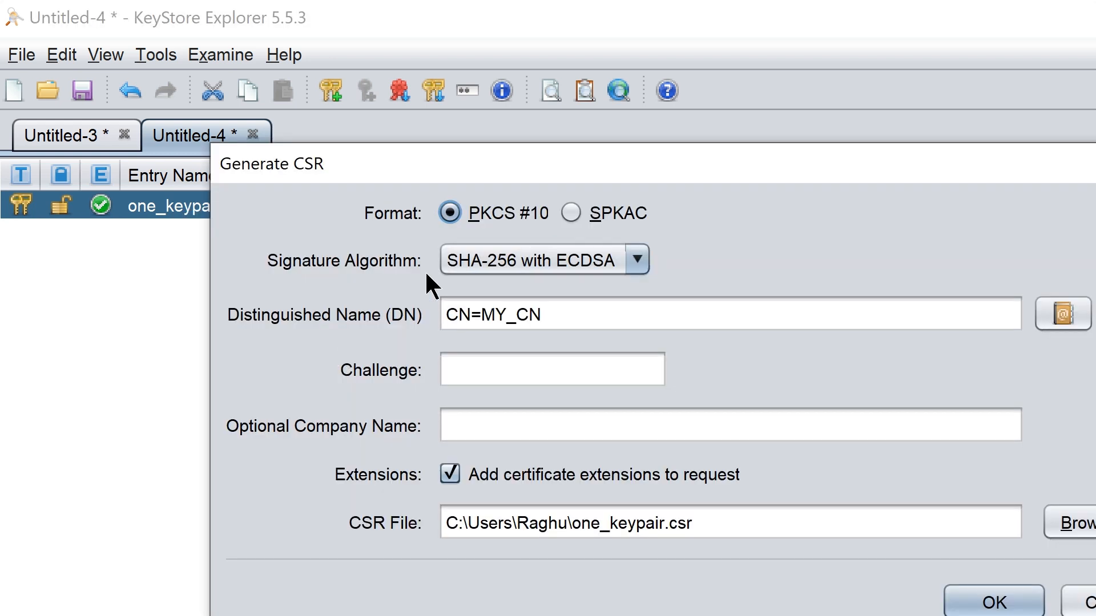
mouse_move(653, 293)
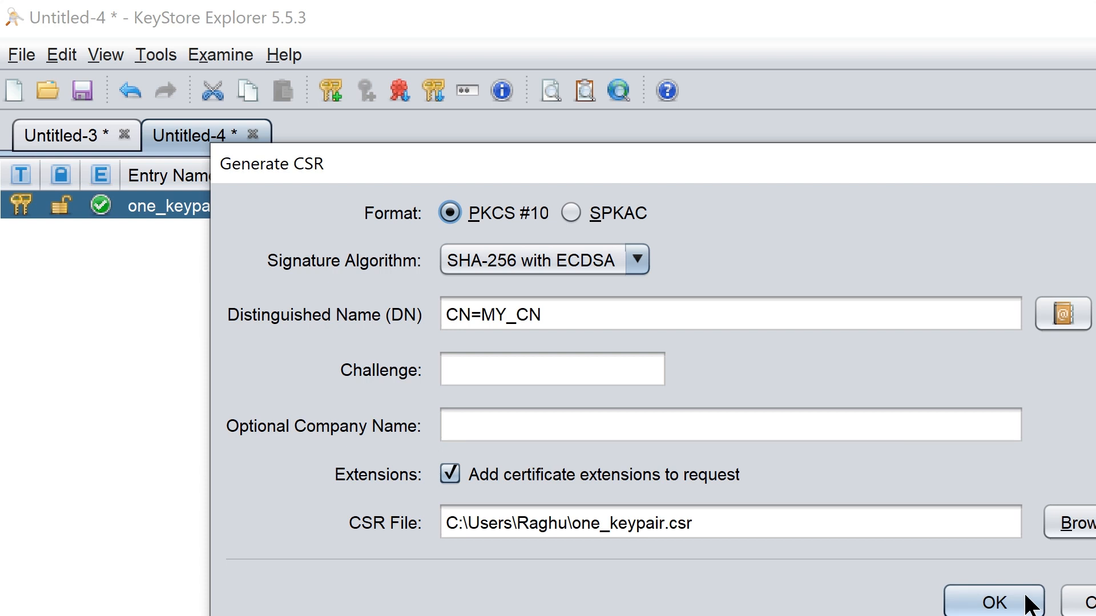
click(993, 602)
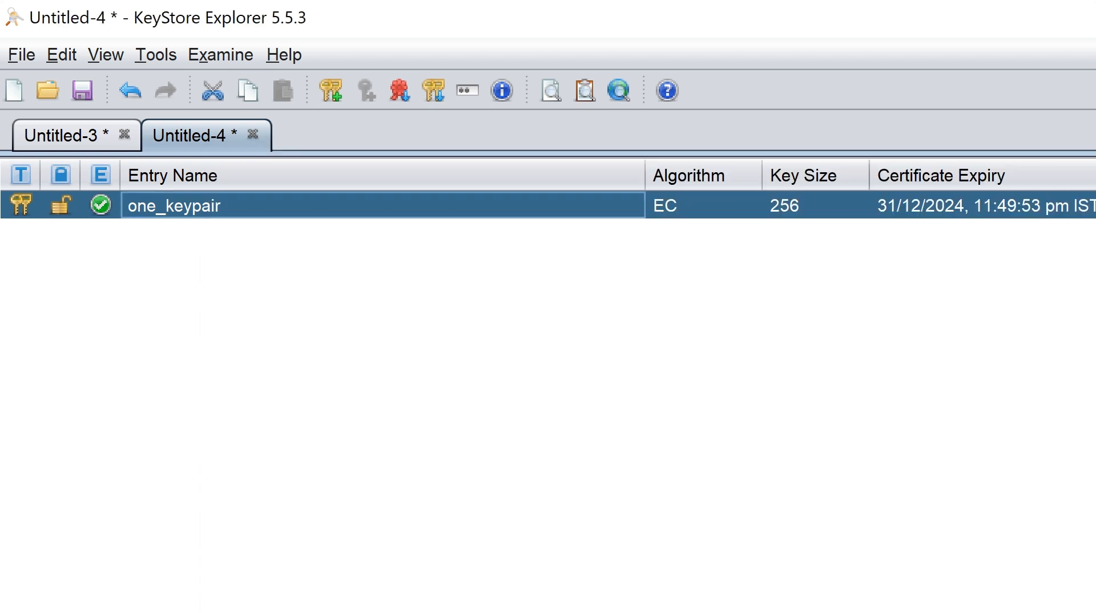
Generate an RSA 2048 key pair two_keypair with the _2 certificate name and entry password
click(331, 91)
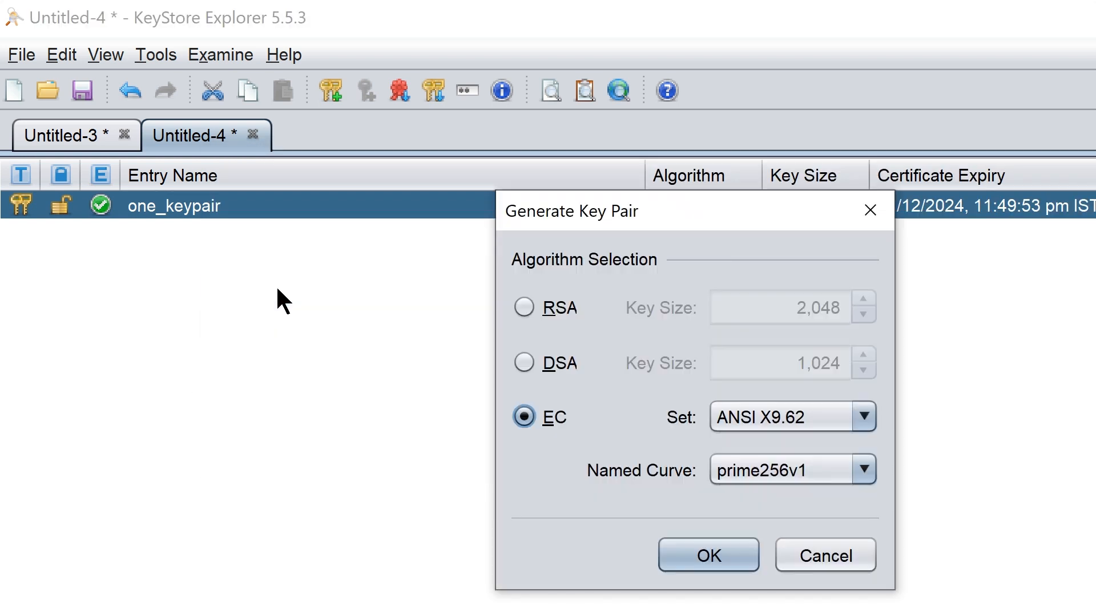
click(523, 307)
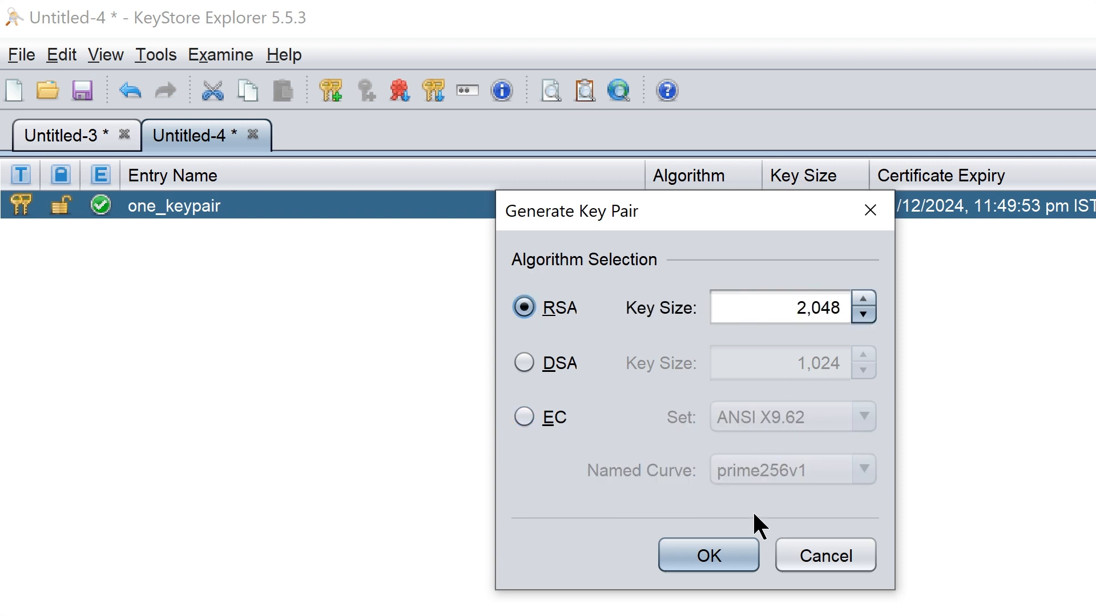
click(708, 555)
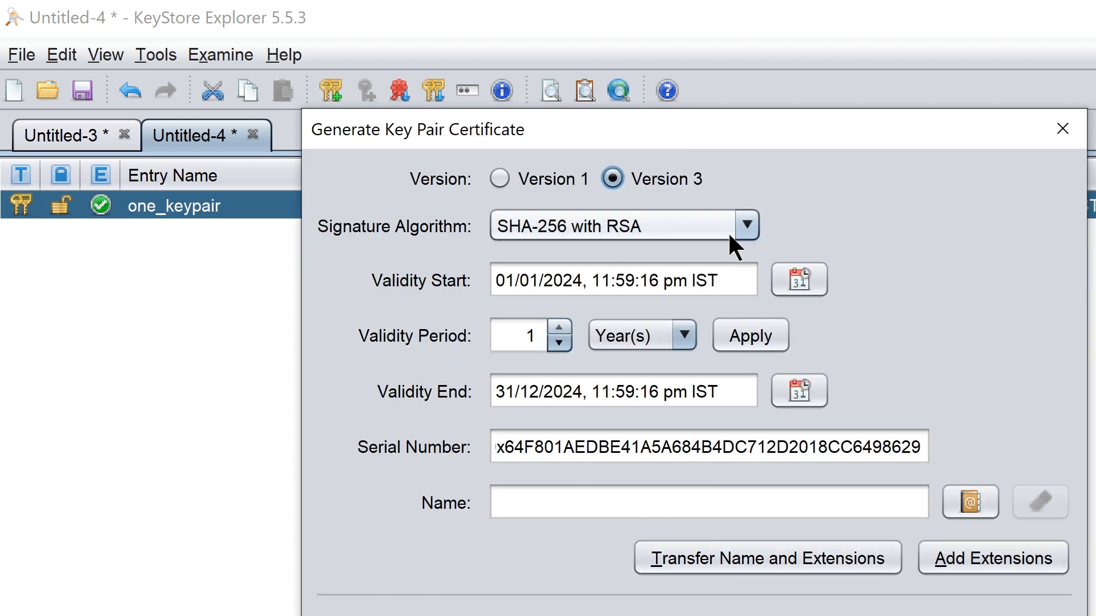
mouse_move(970, 502)
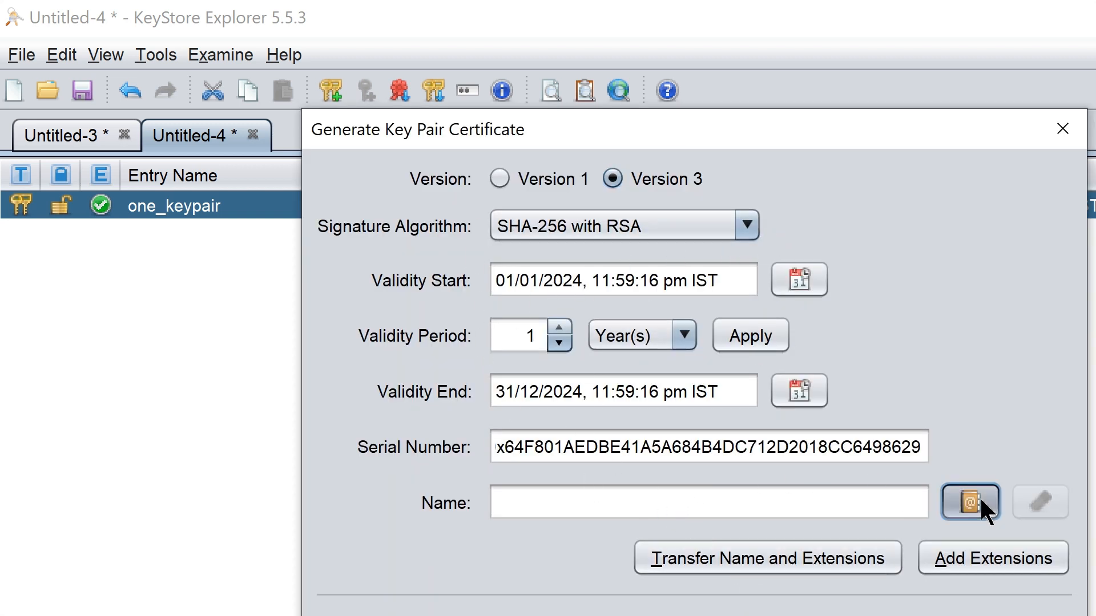
click(970, 502)
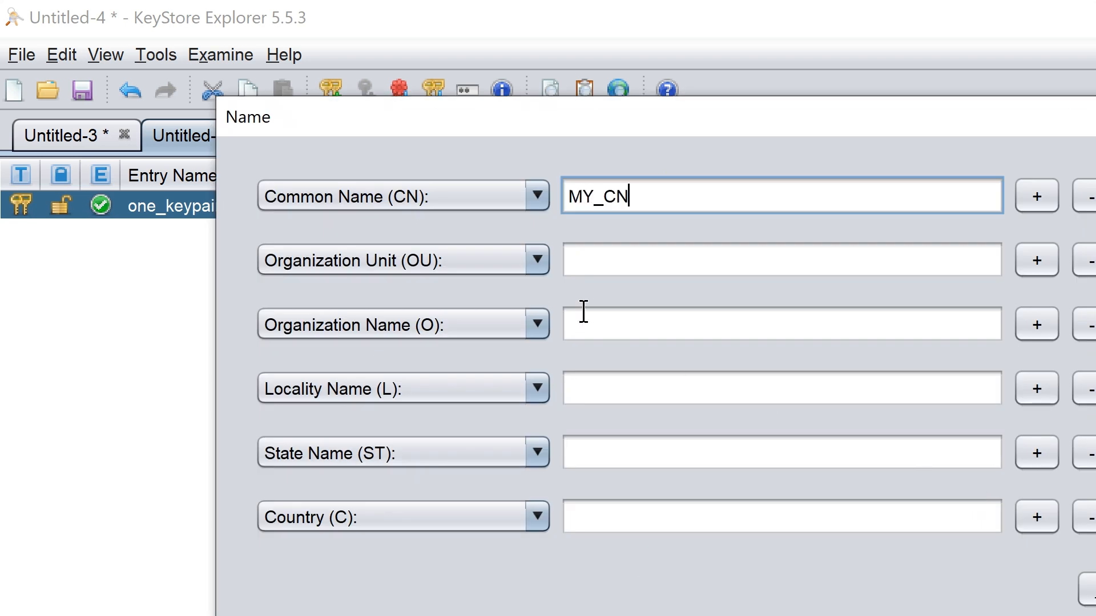
text(_2)
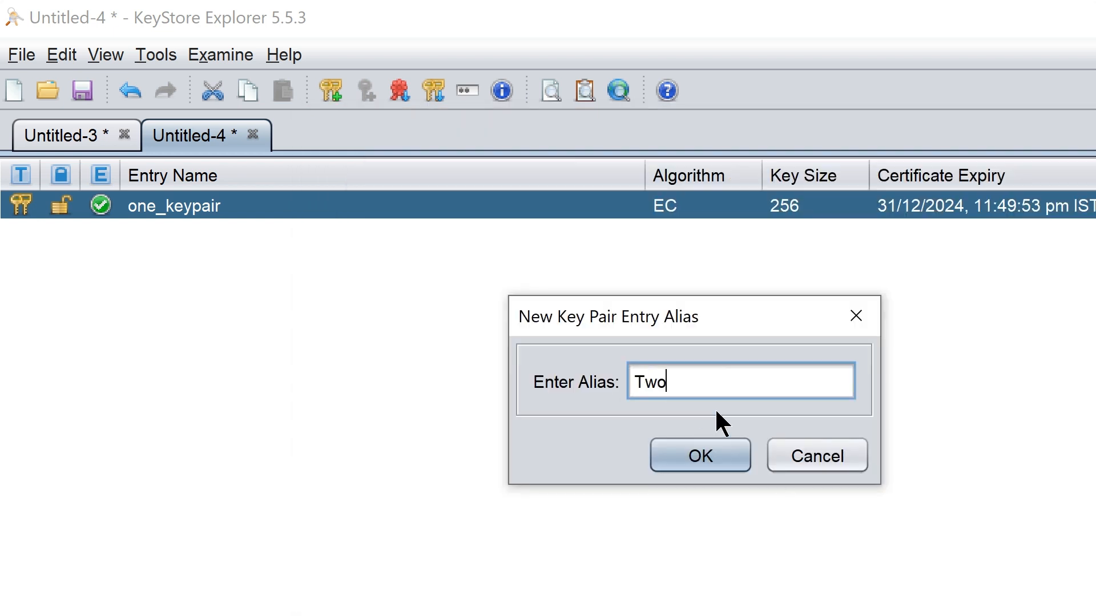
click(700, 455)
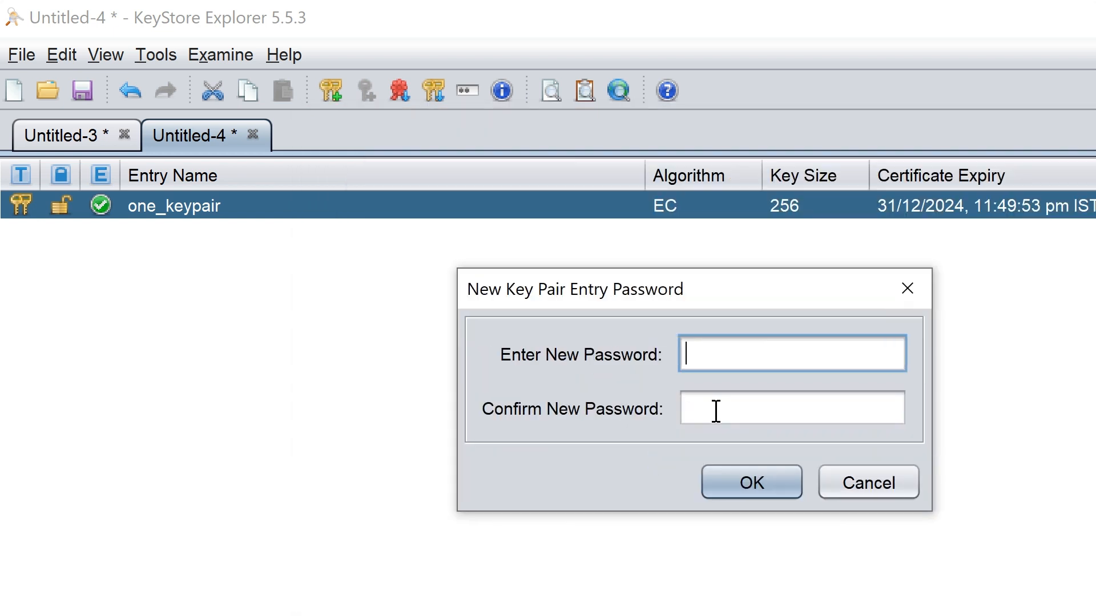
click(751, 482)
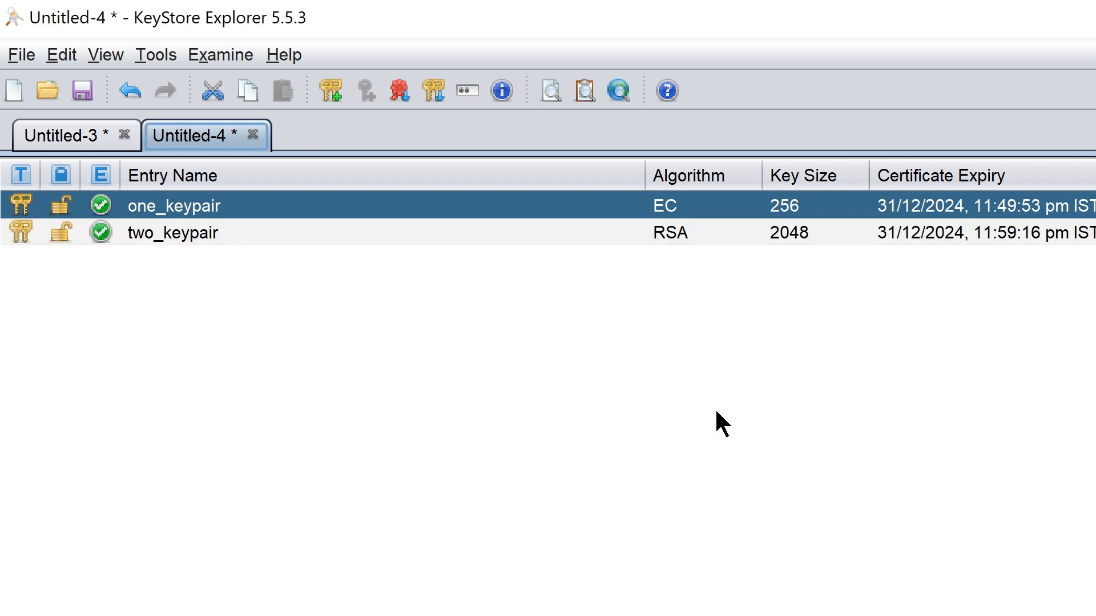
Review two_keypair's RSA public key fields, including the Modulus value
click(173, 233)
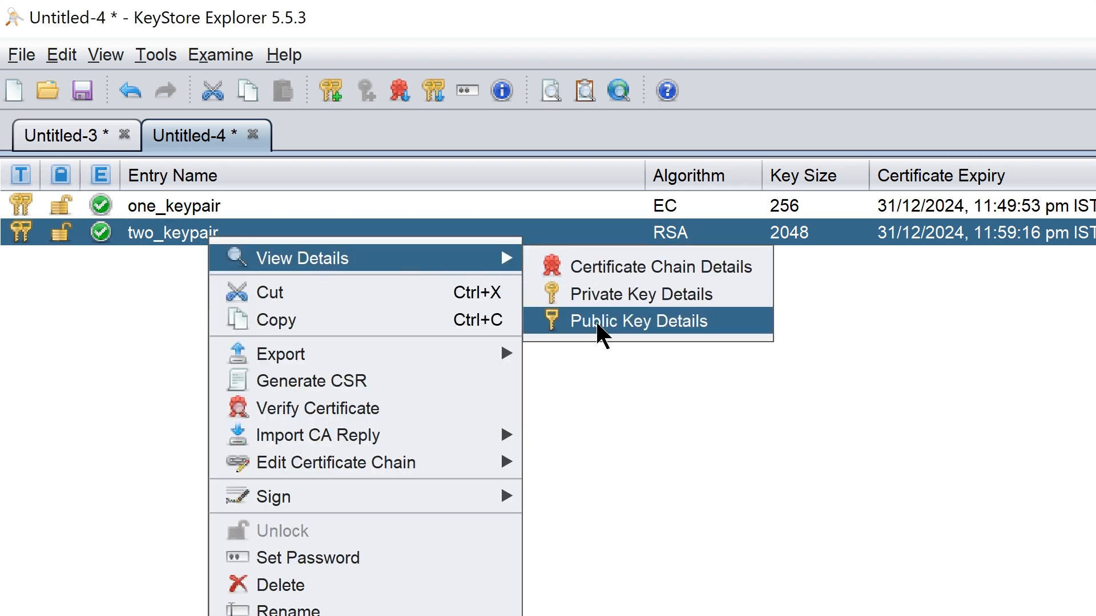
click(637, 321)
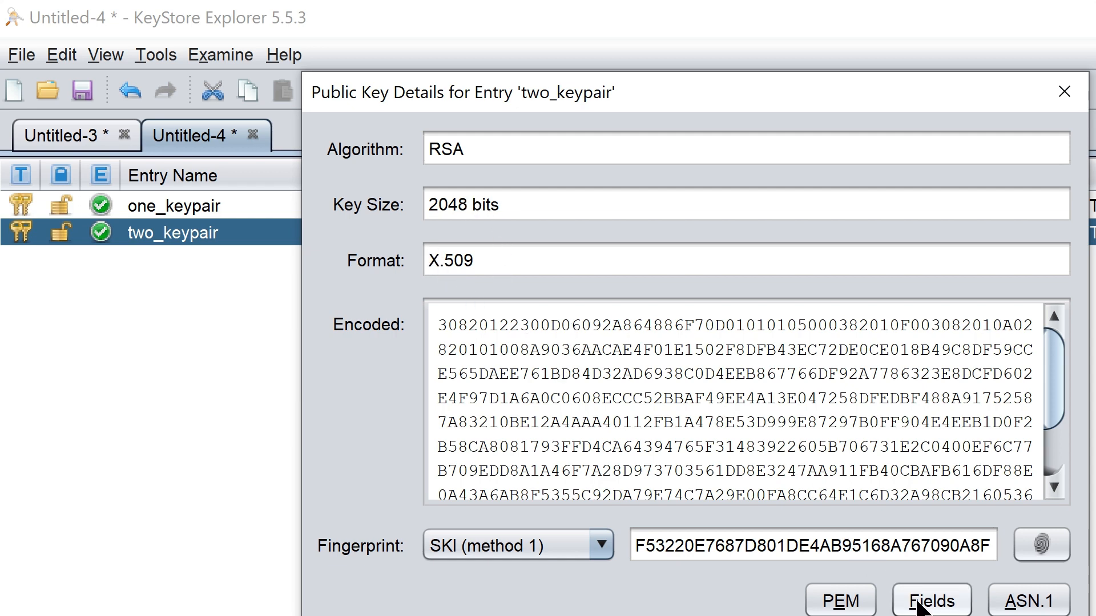
click(932, 602)
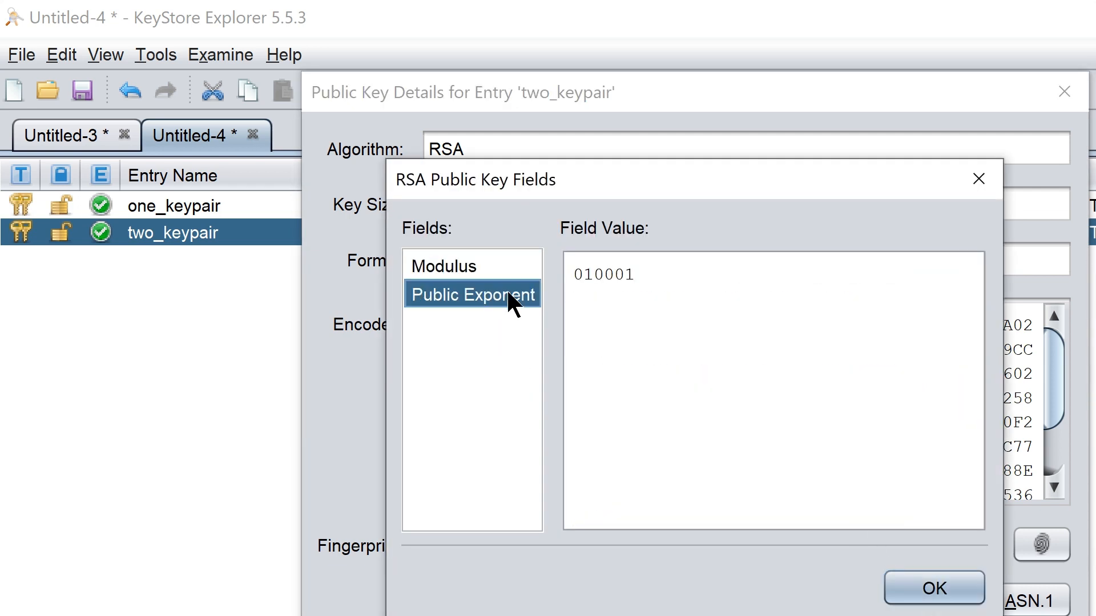
click(443, 266)
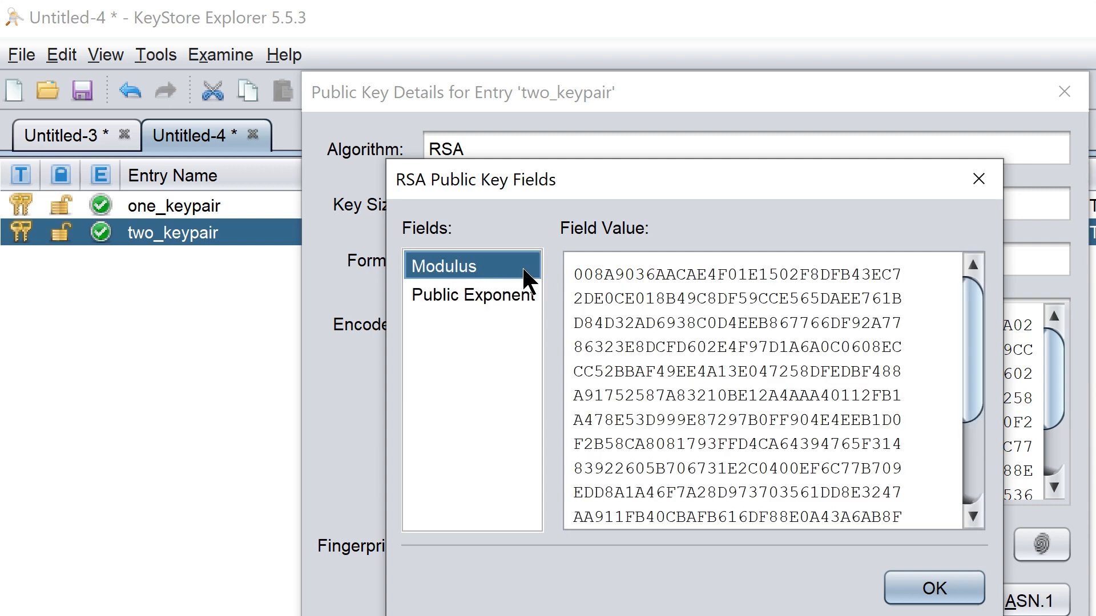
click(933, 587)
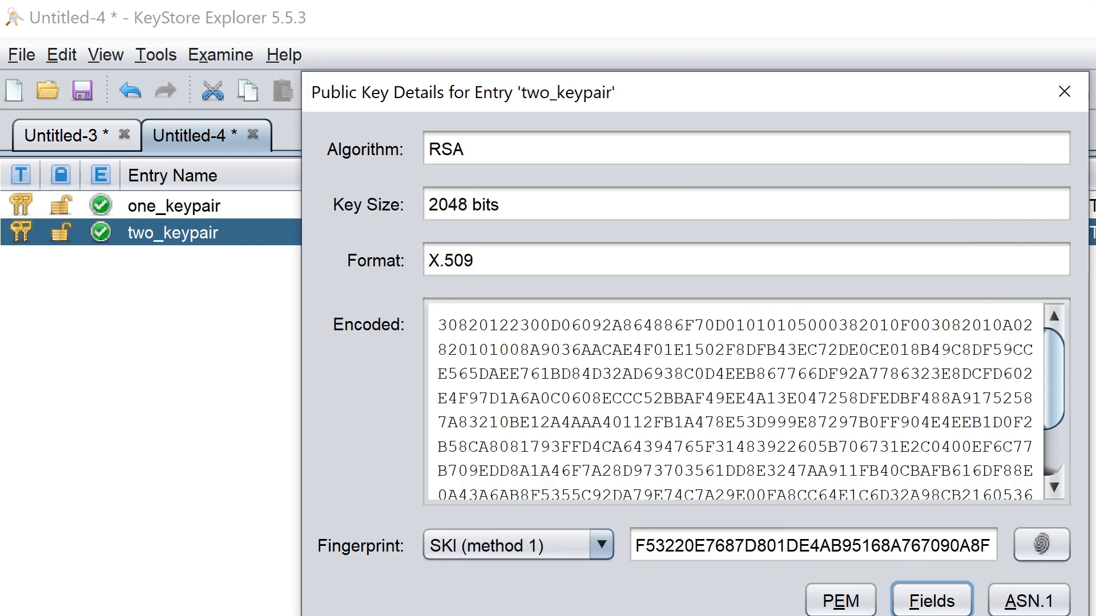
click(1063, 91)
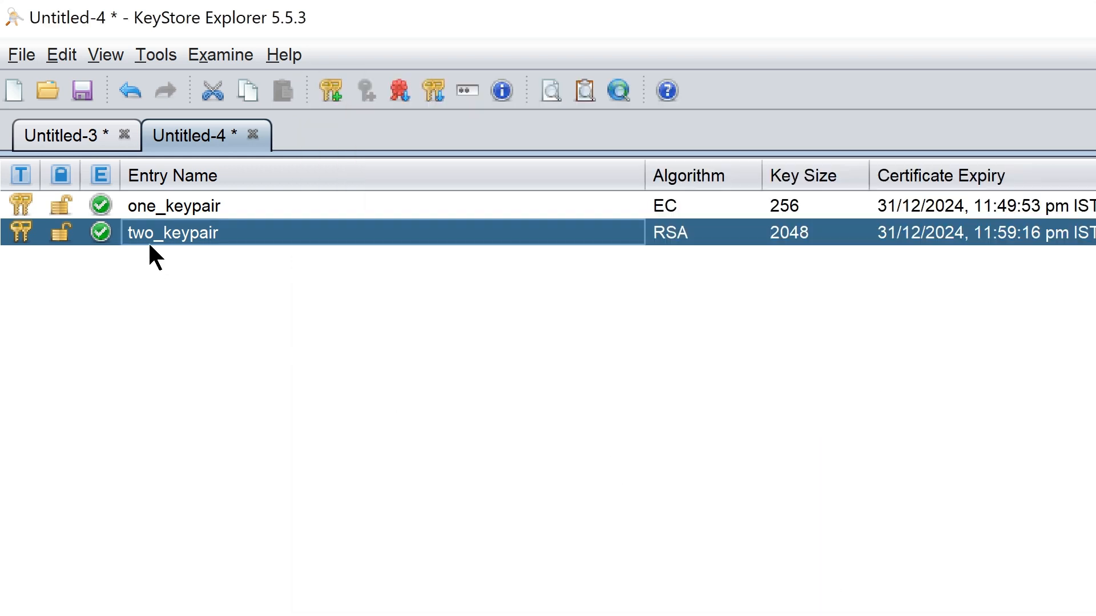
Review two_keypair's RSA private key fields, including the Prime Q value
right_click(172, 232)
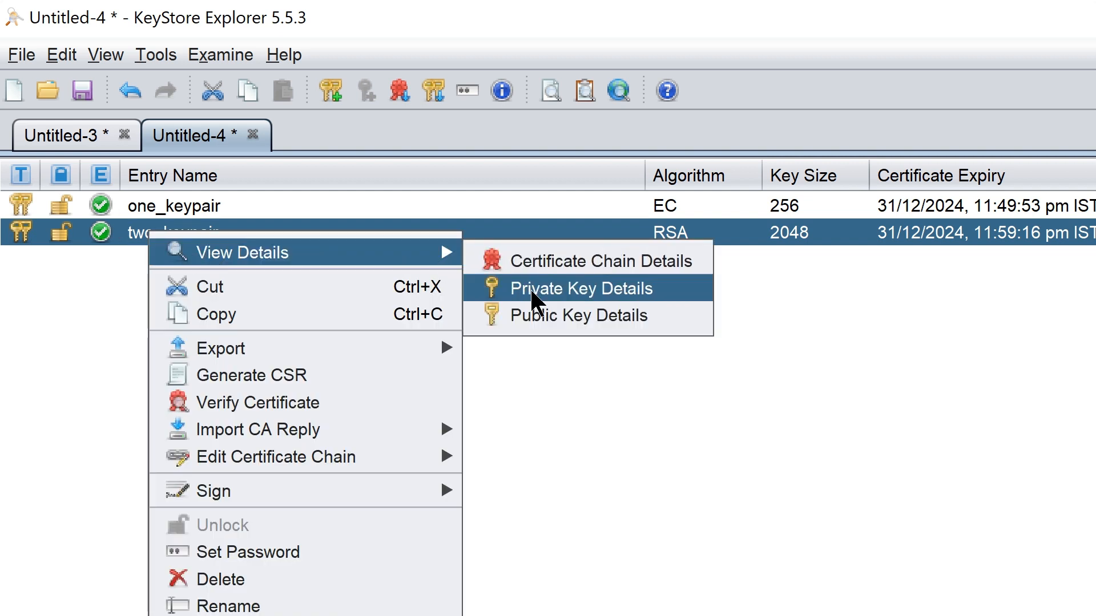
click(581, 288)
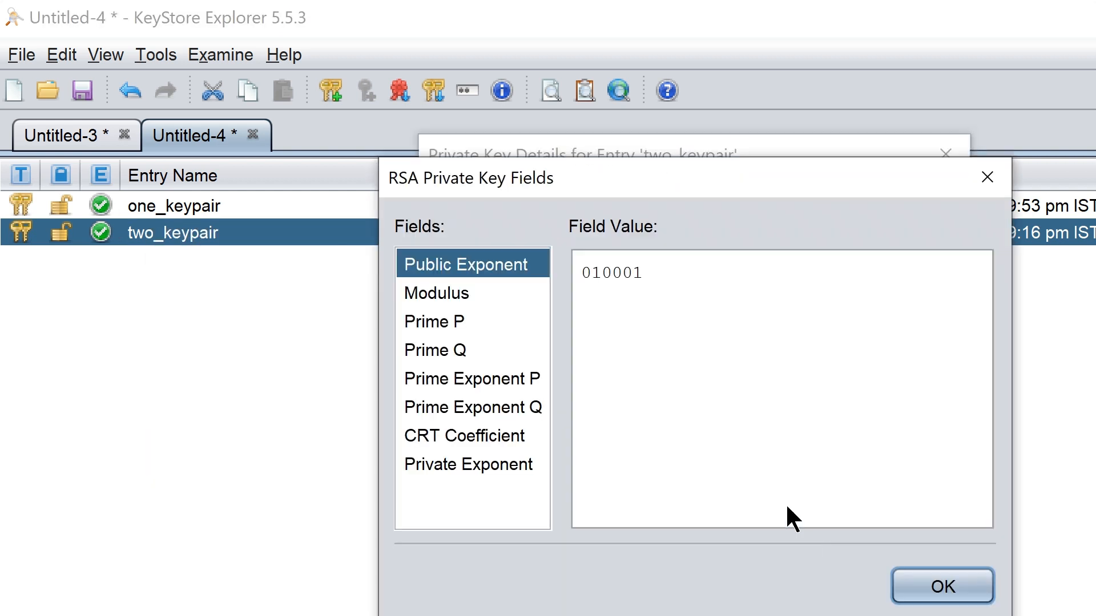
mouse_move(534, 298)
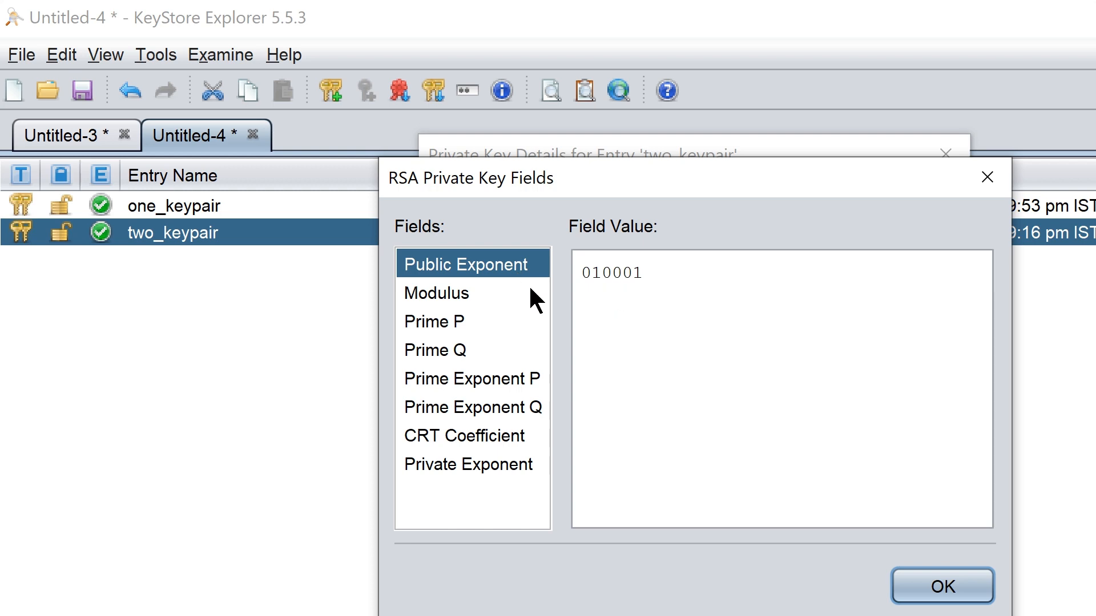
click(435, 349)
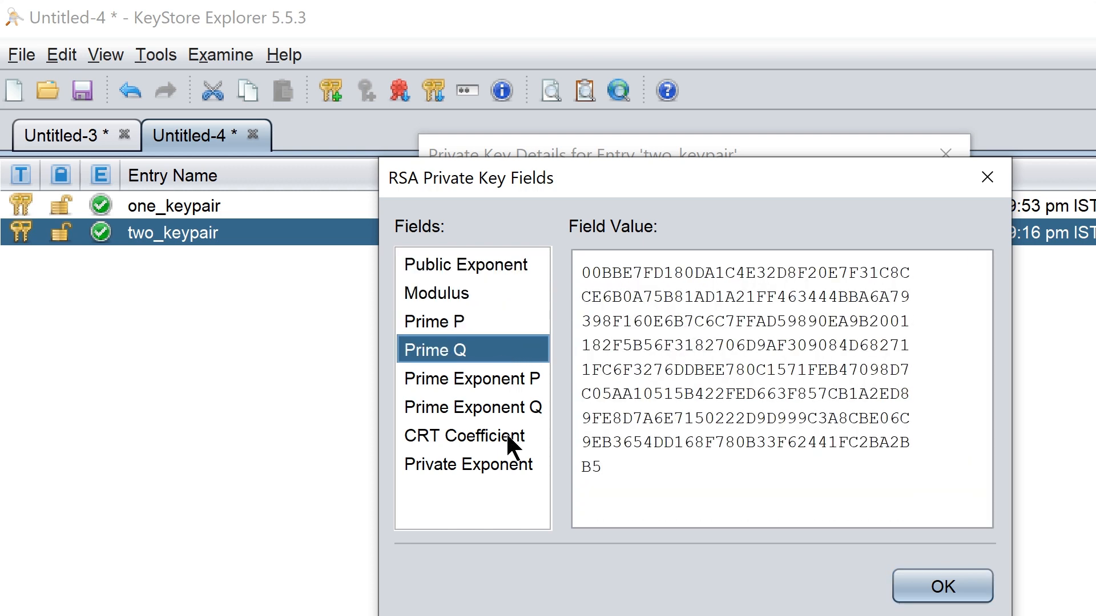
click(941, 586)
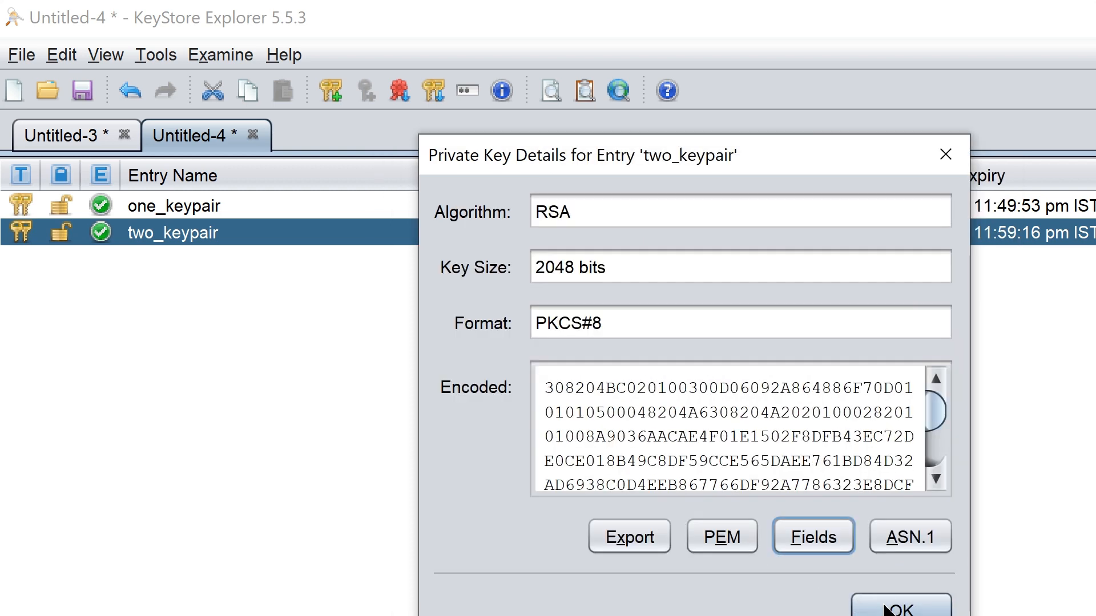
click(901, 605)
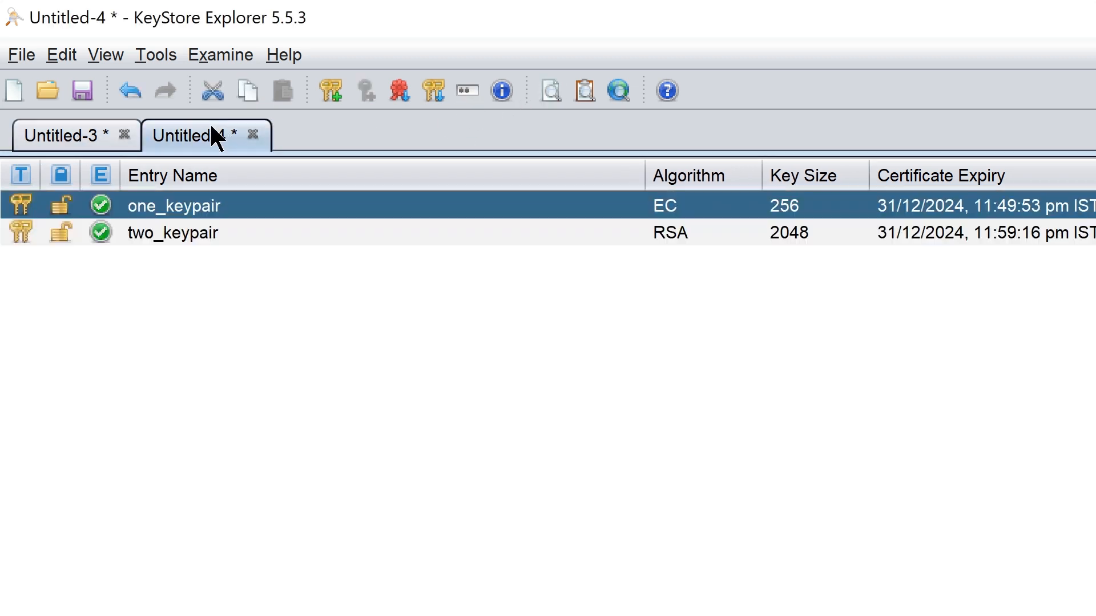
right_click(174, 204)
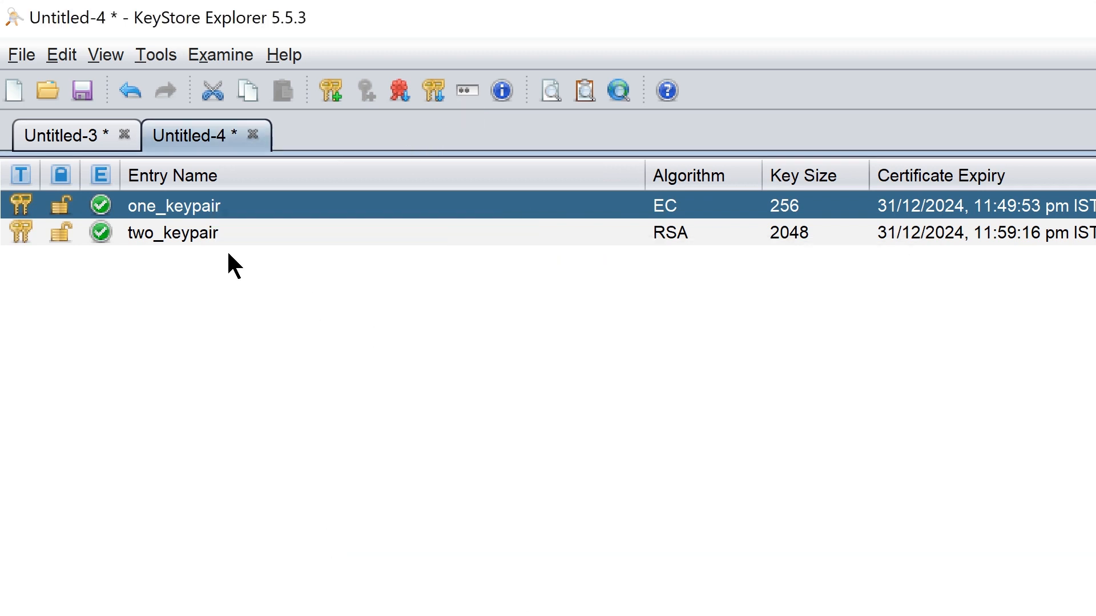
click(172, 232)
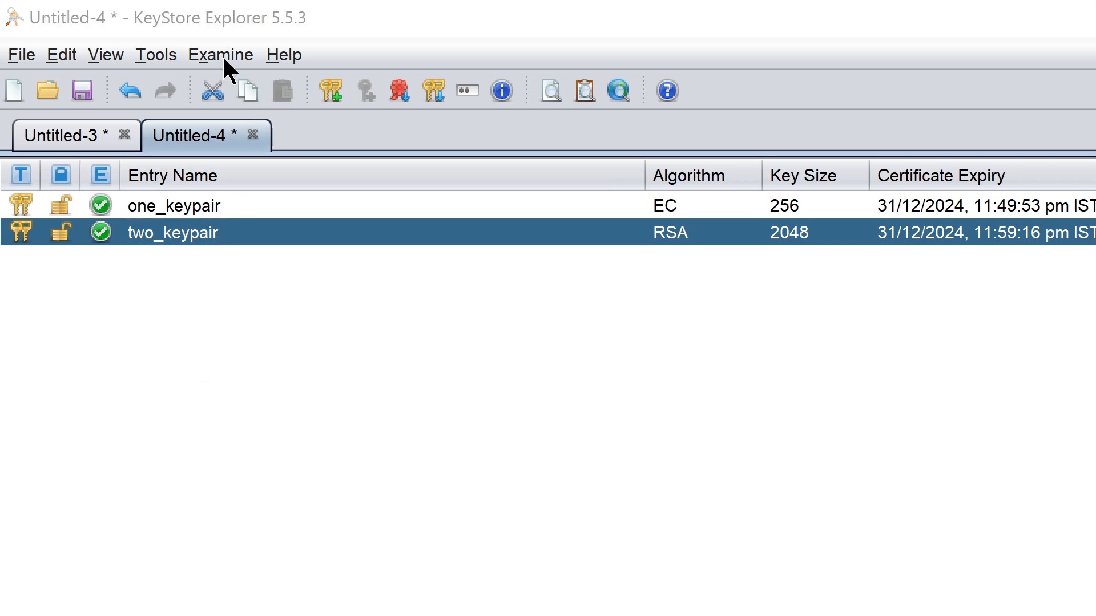
click(220, 55)
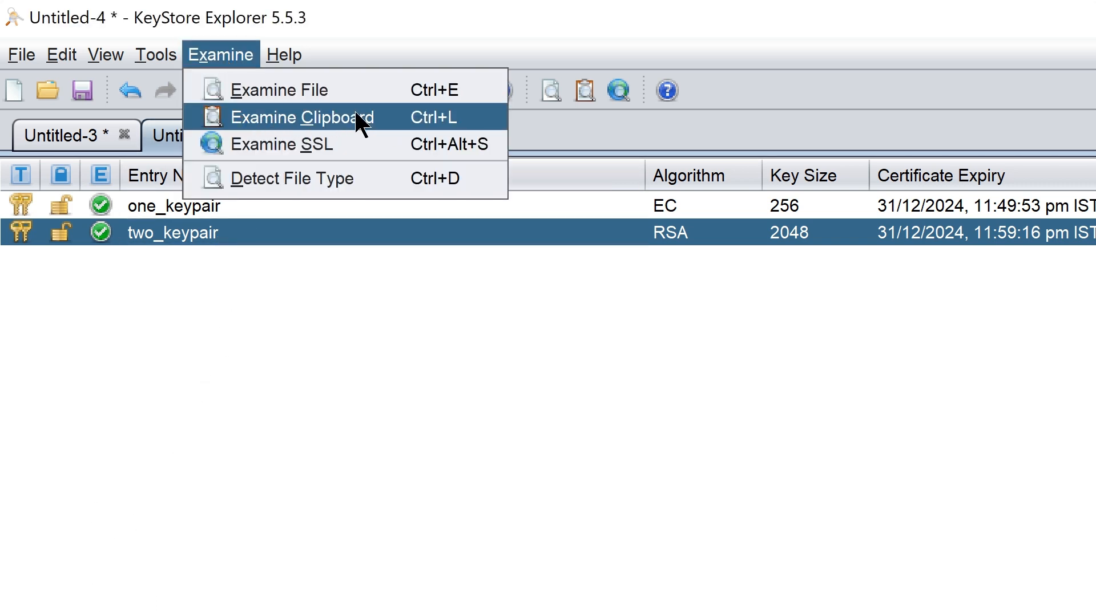
click(285, 145)
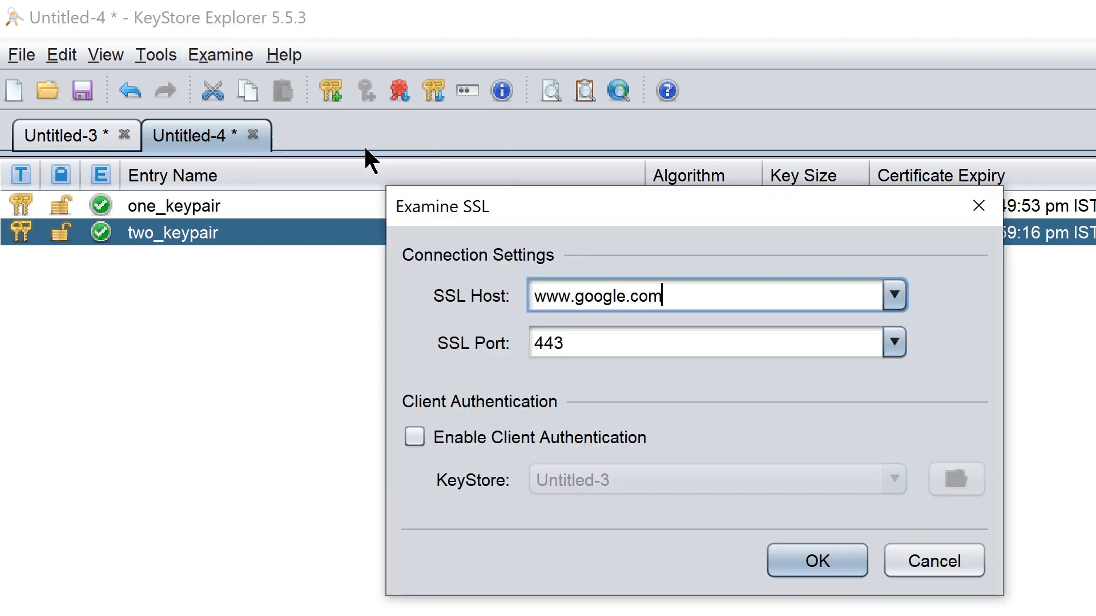
click(816, 561)
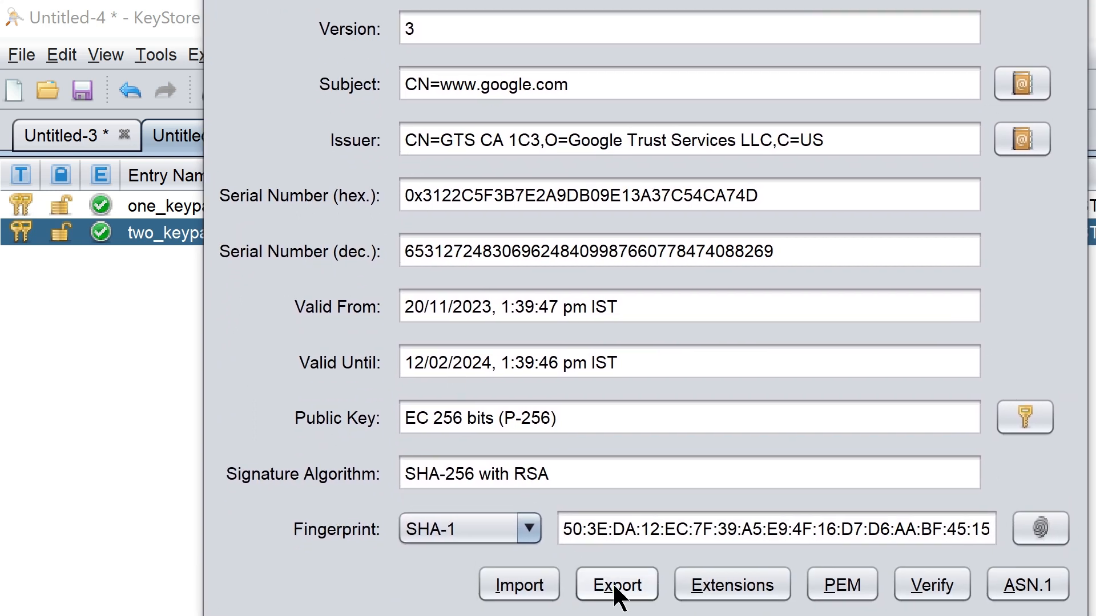
click(617, 585)
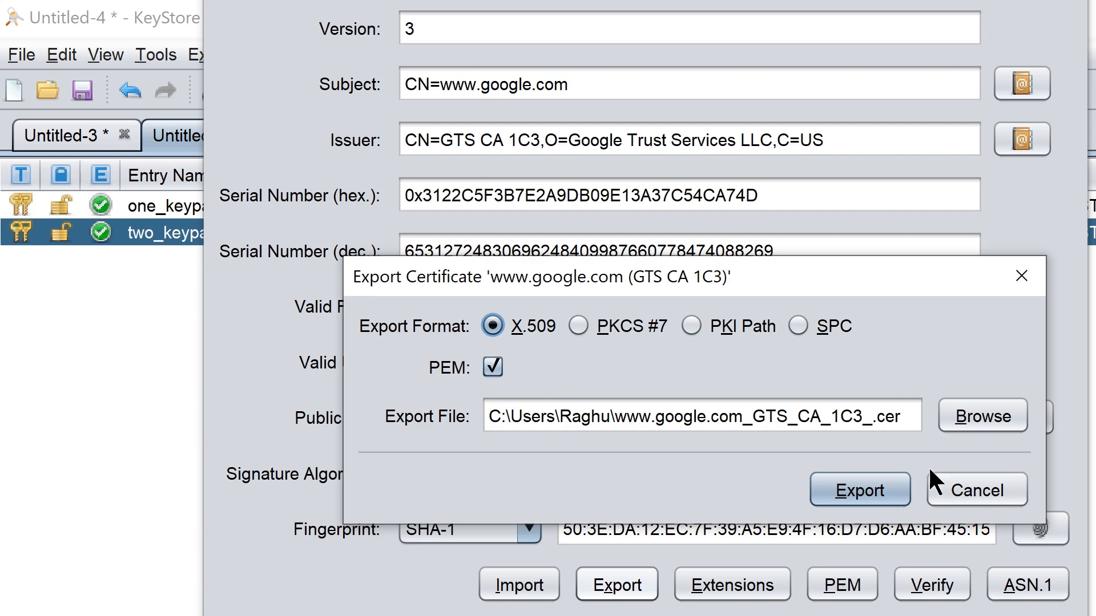
click(976, 490)
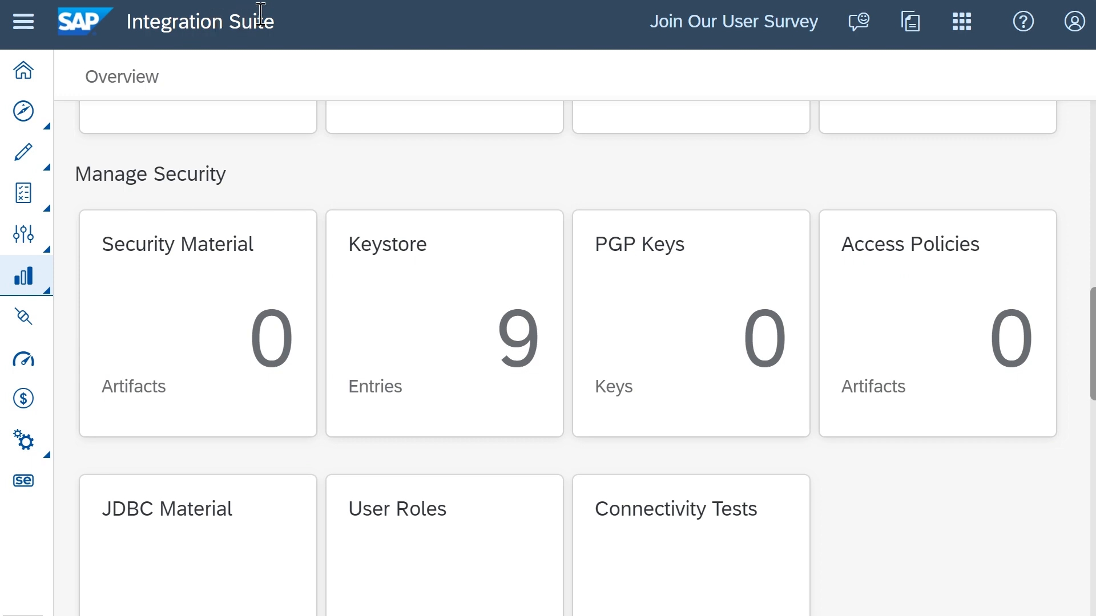
mouse_move(23, 276)
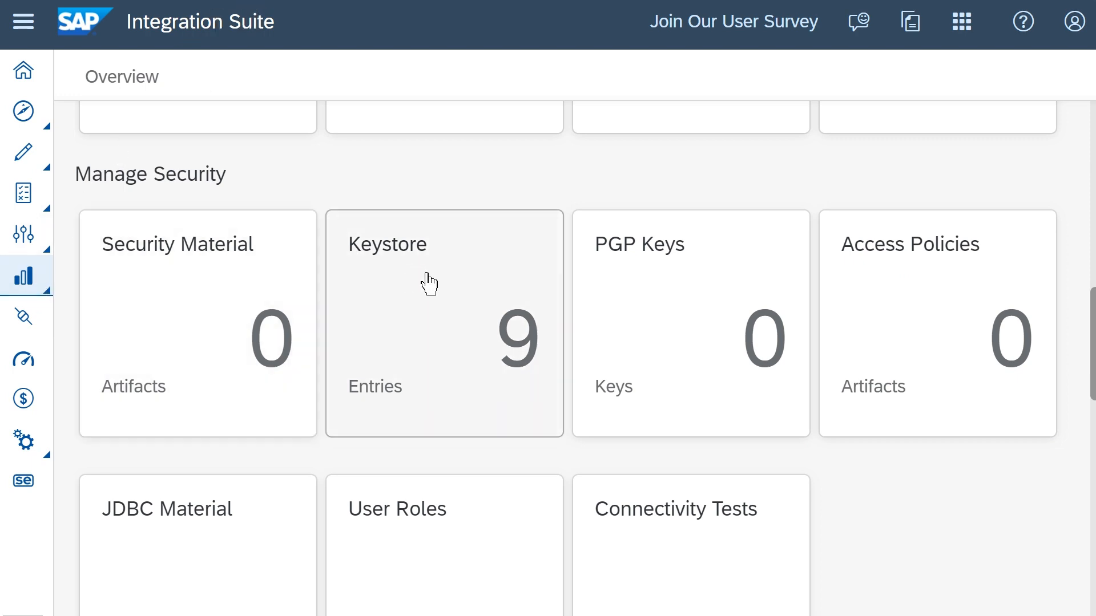
Open the tenant keystore entries and review the Create and Add choices
click(443, 322)
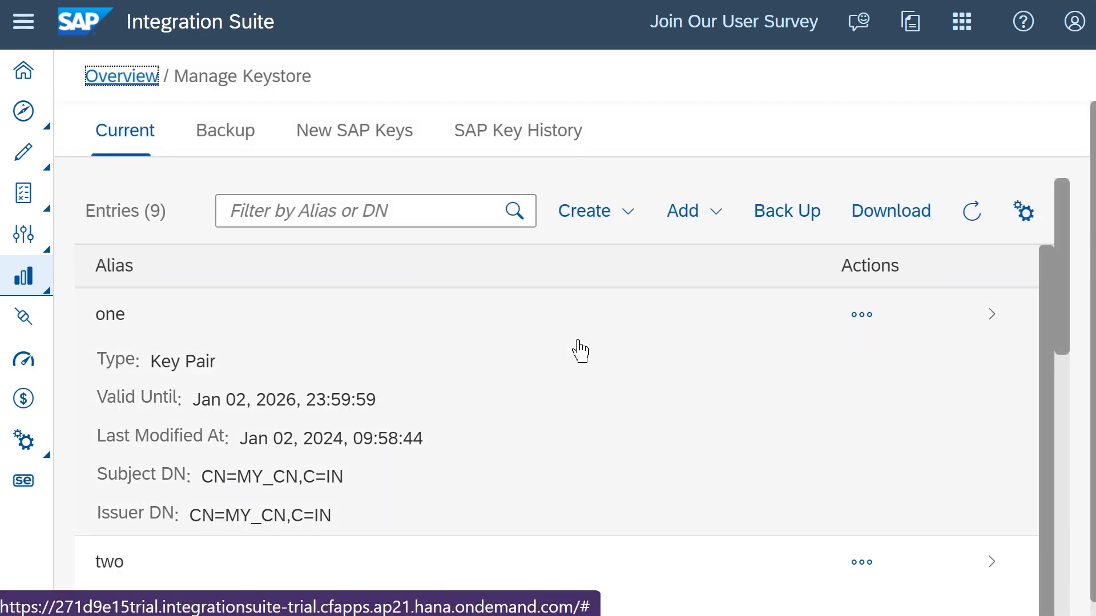
click(595, 210)
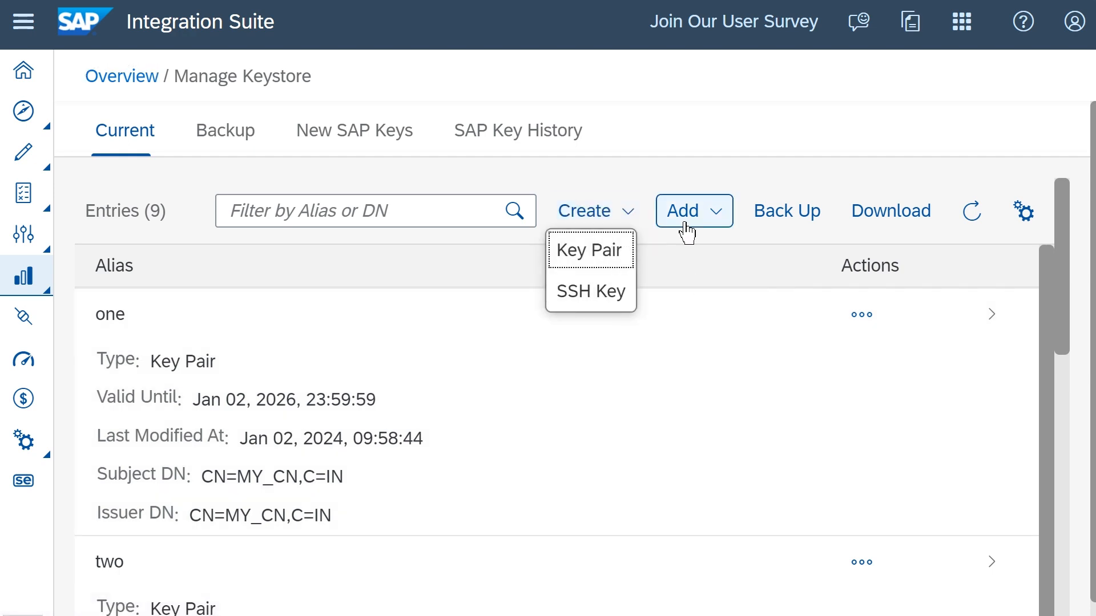
click(693, 210)
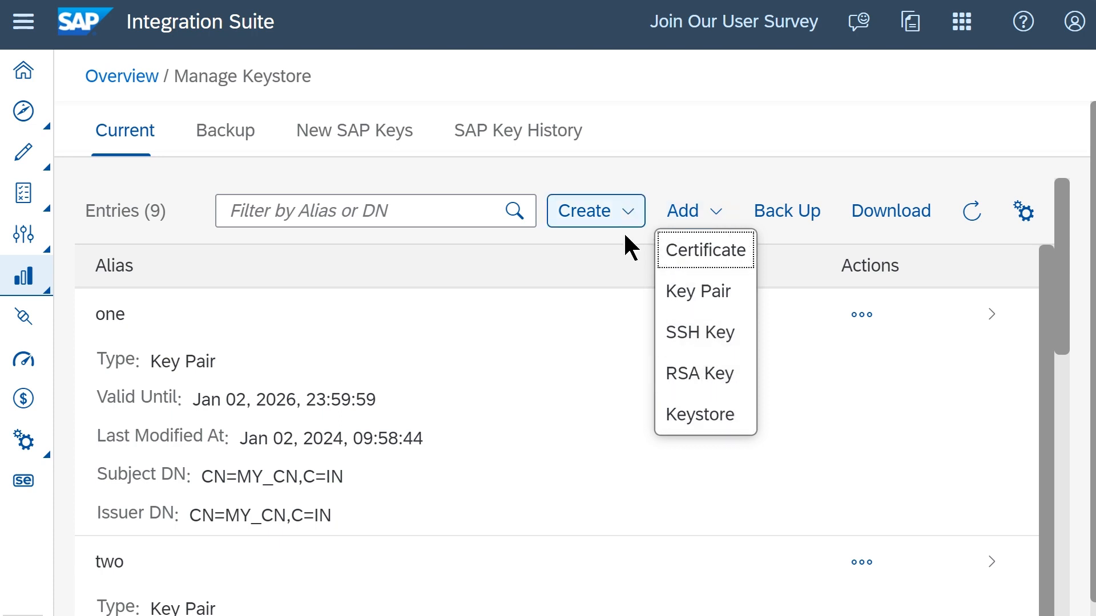
Start a new key pair with alias Three, keeping RSA as the key type
click(595, 210)
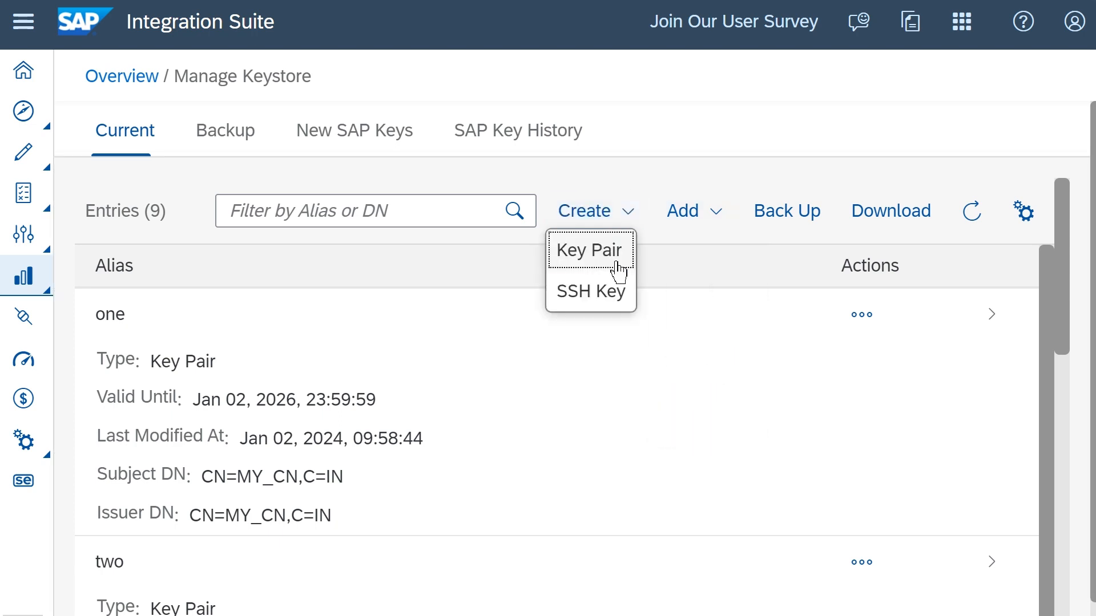
click(589, 250)
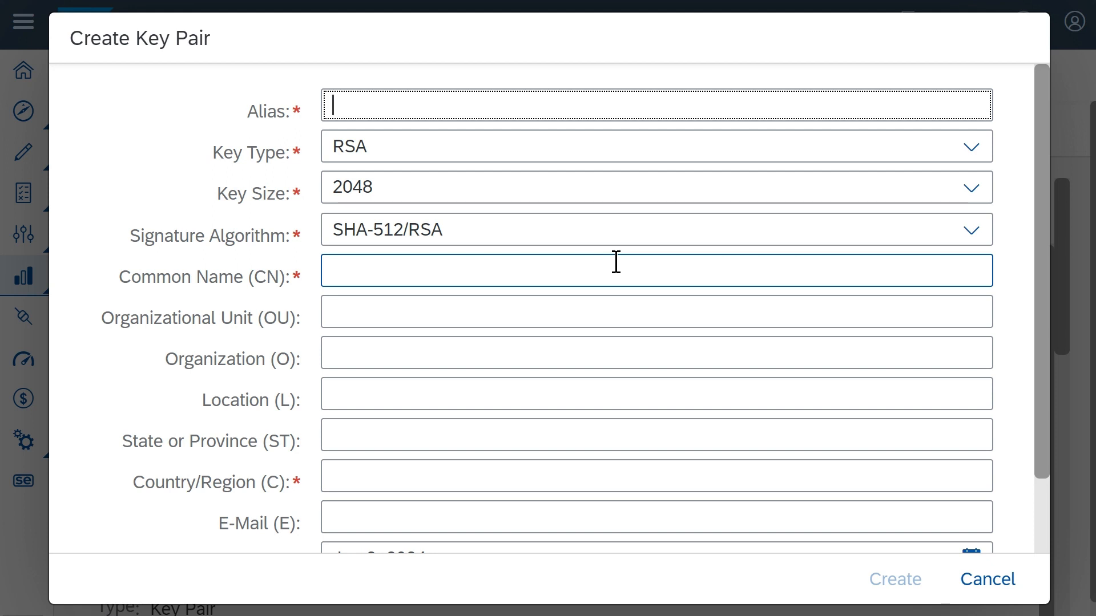
text(T)
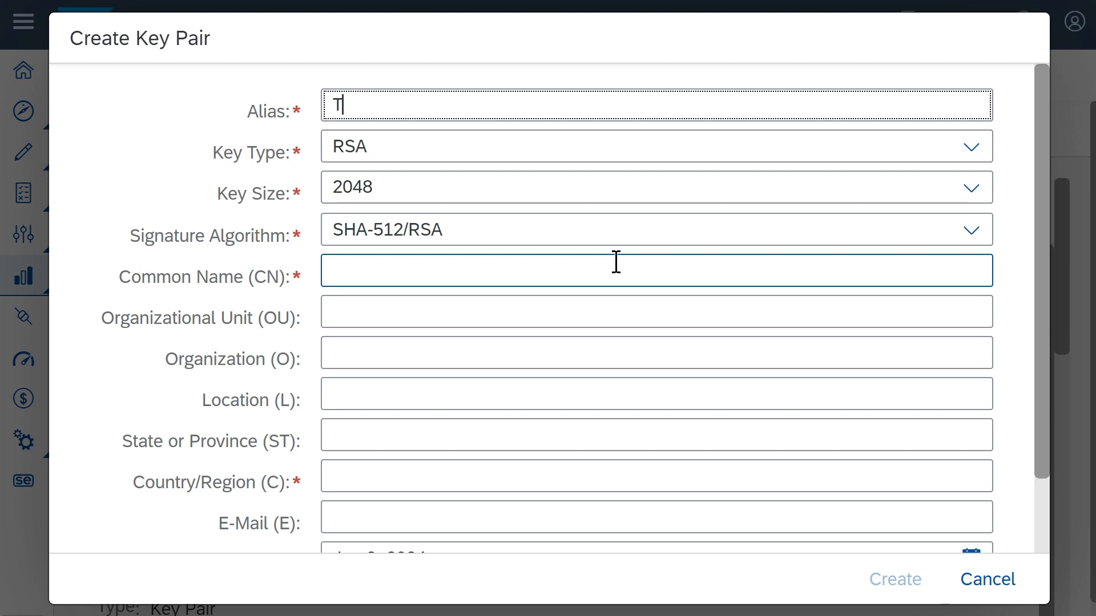
text(hree)
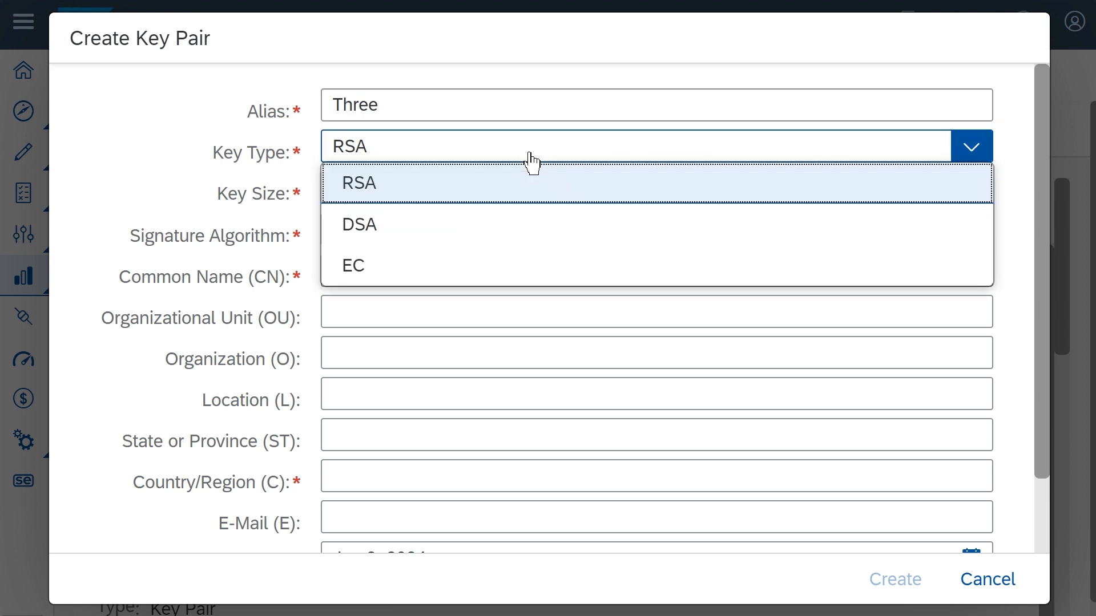
click(358, 183)
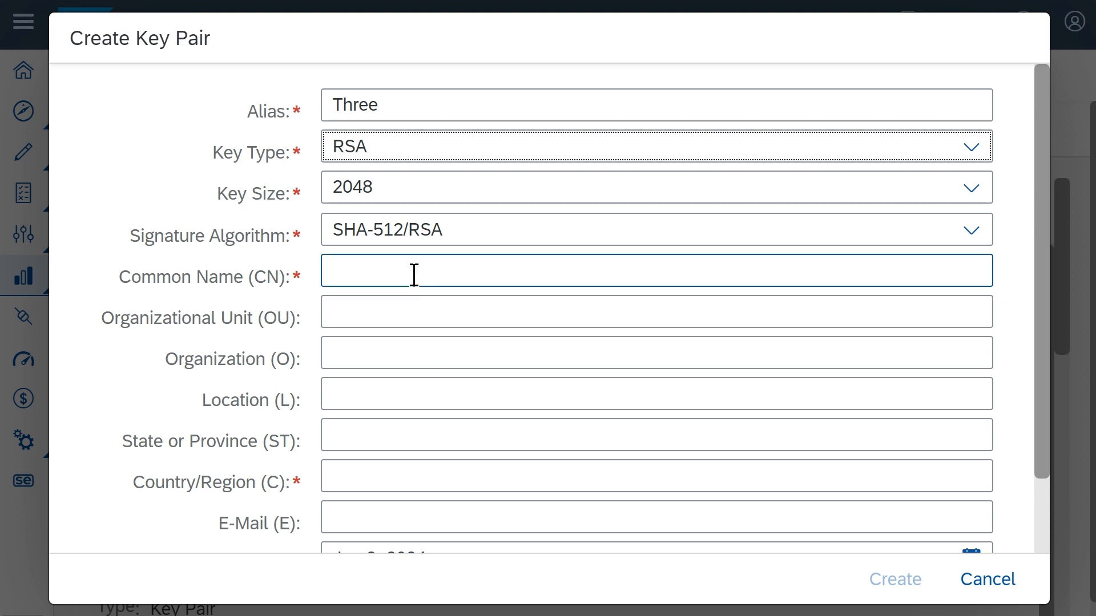
Set common name MY_CN3 and country IN, then create key pair Three
text(M)
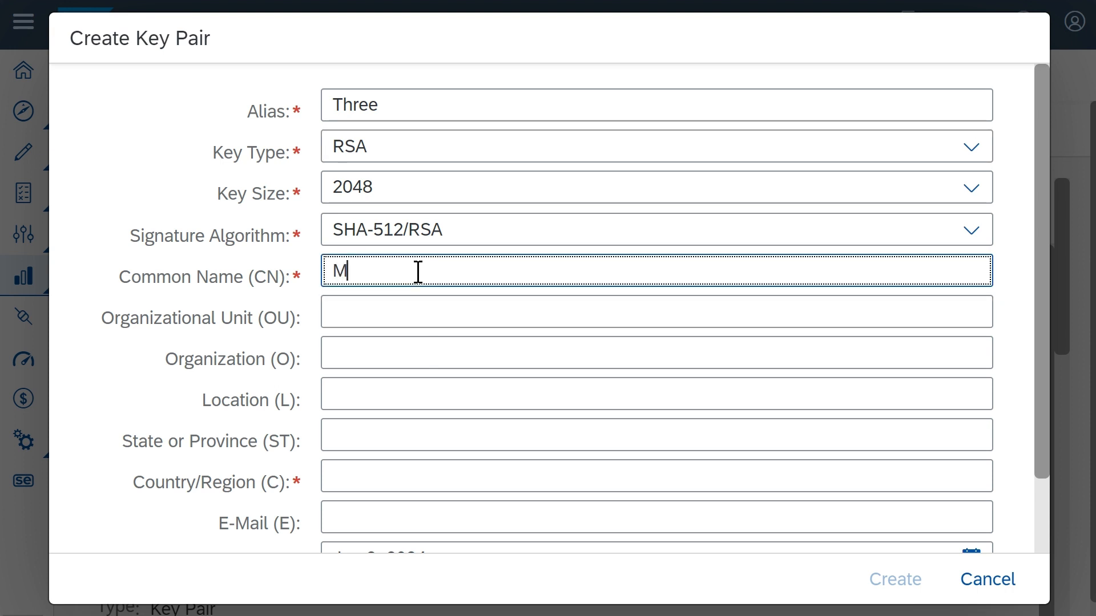
text(Y_CN3)
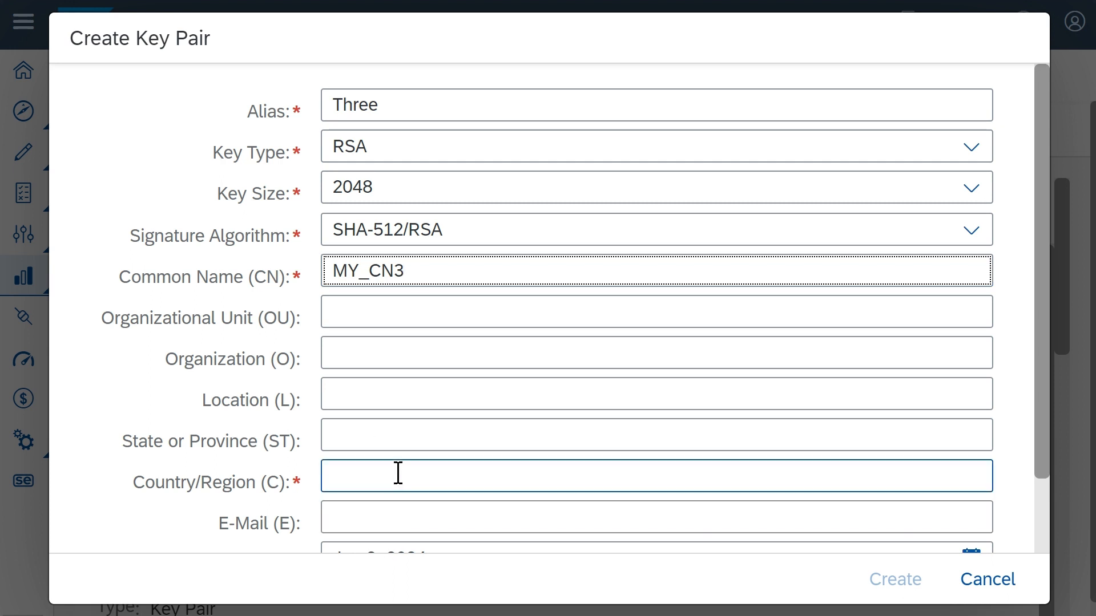
text(IN)
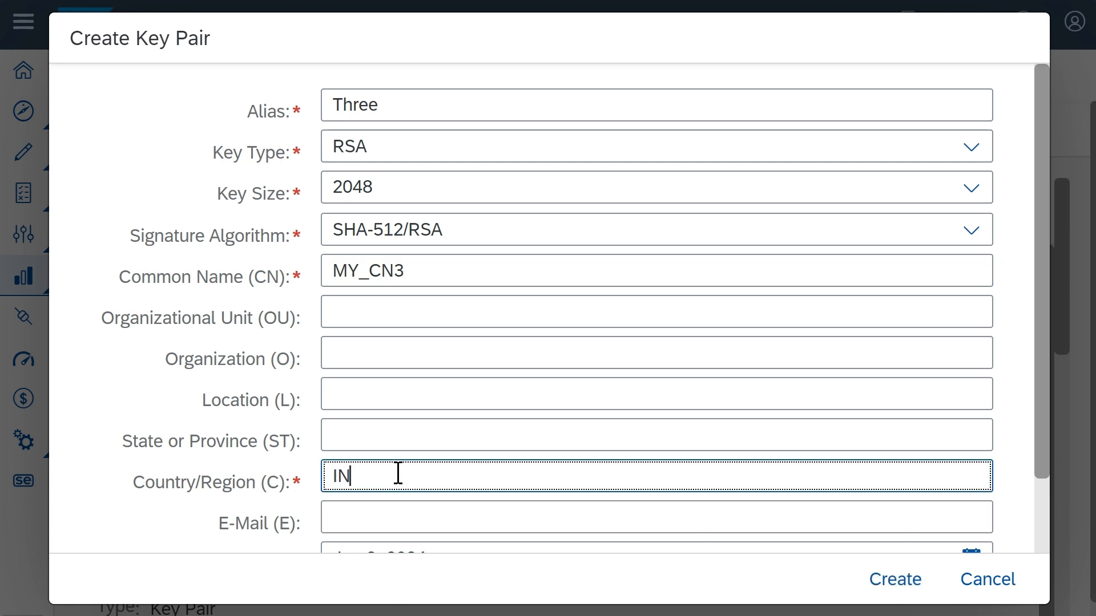
scroll(down, 3)
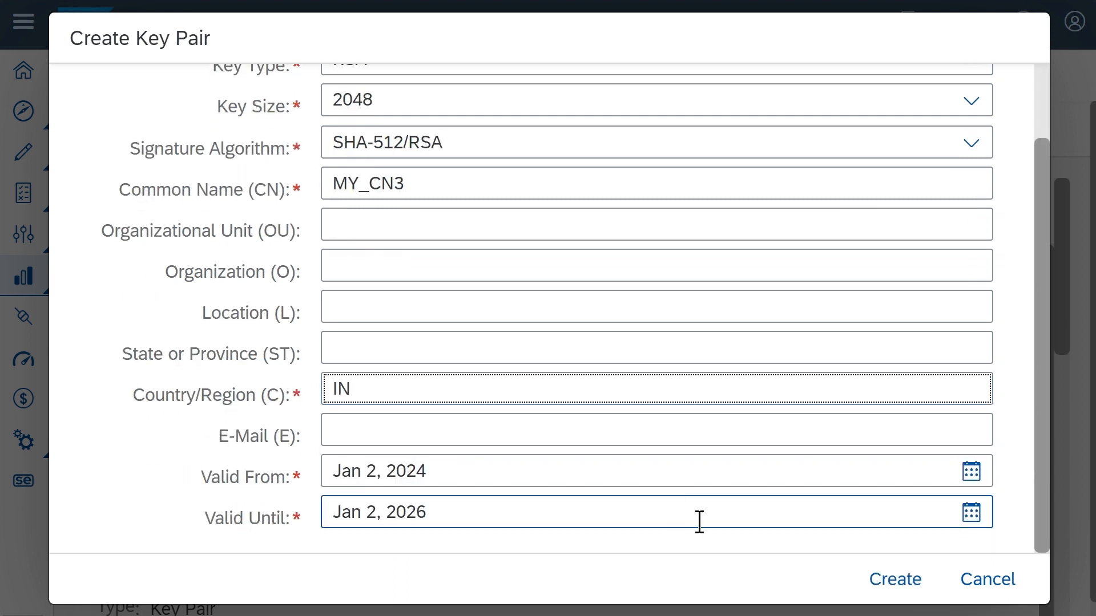
mouse_move(895, 579)
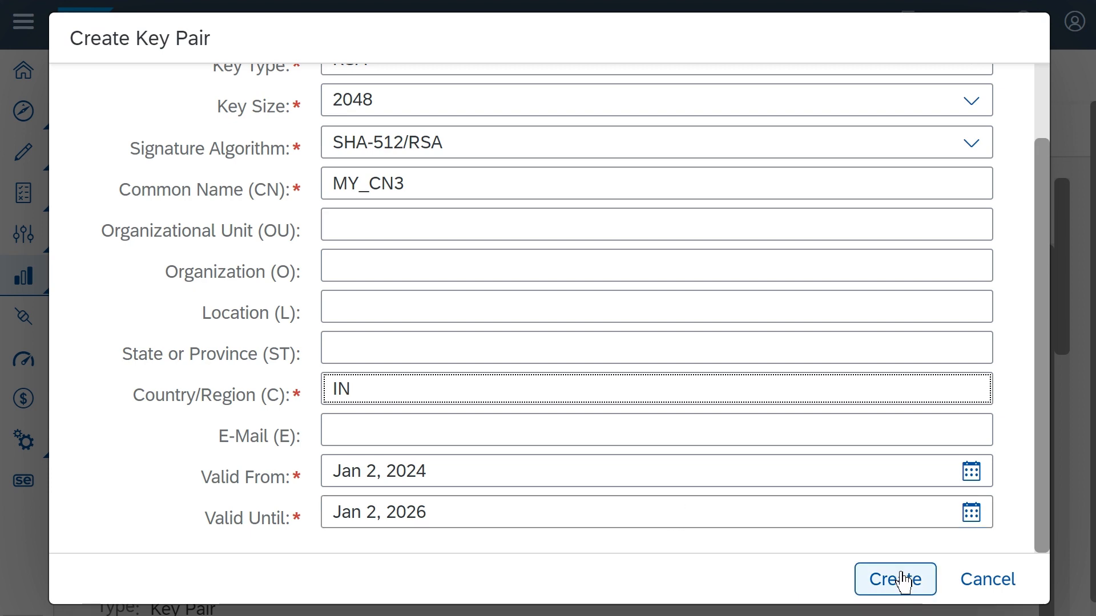
click(895, 579)
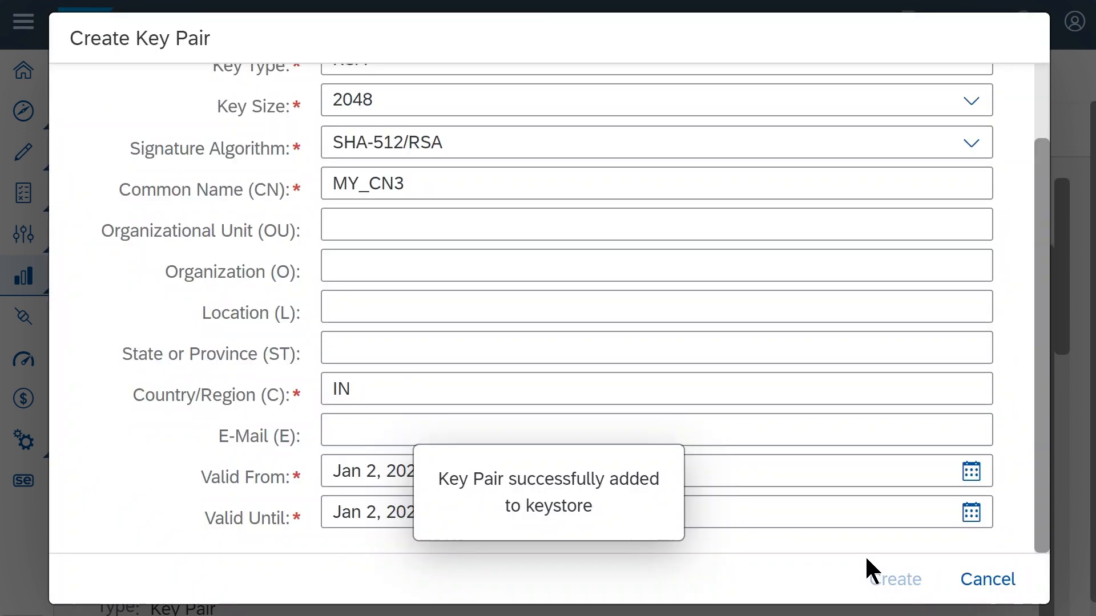
Open key pair three's details and review its Download and Update options
click(893, 579)
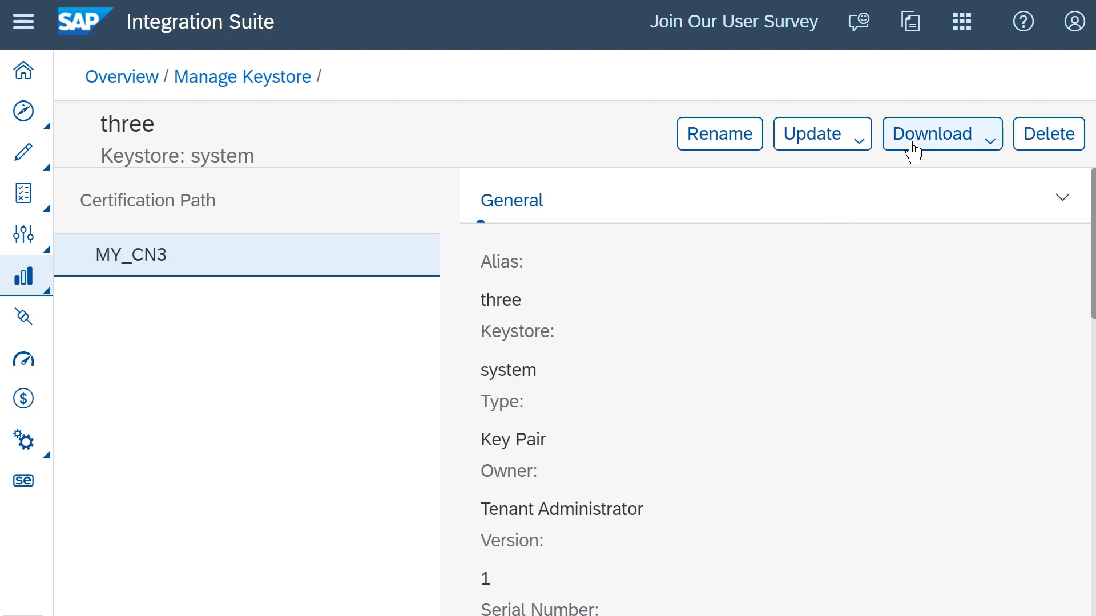
click(933, 134)
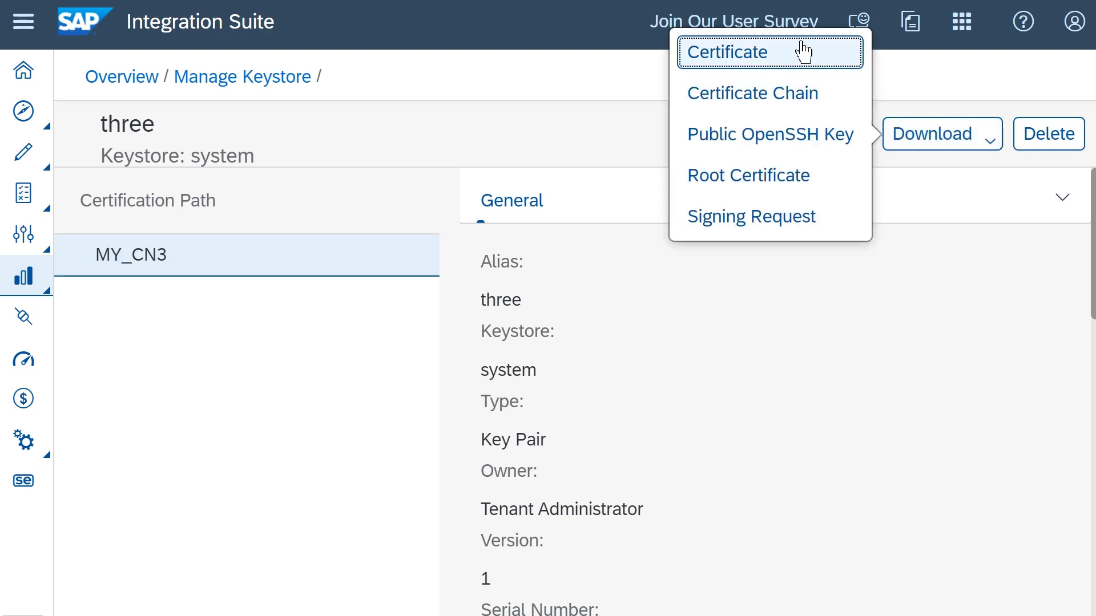
mouse_move(769, 176)
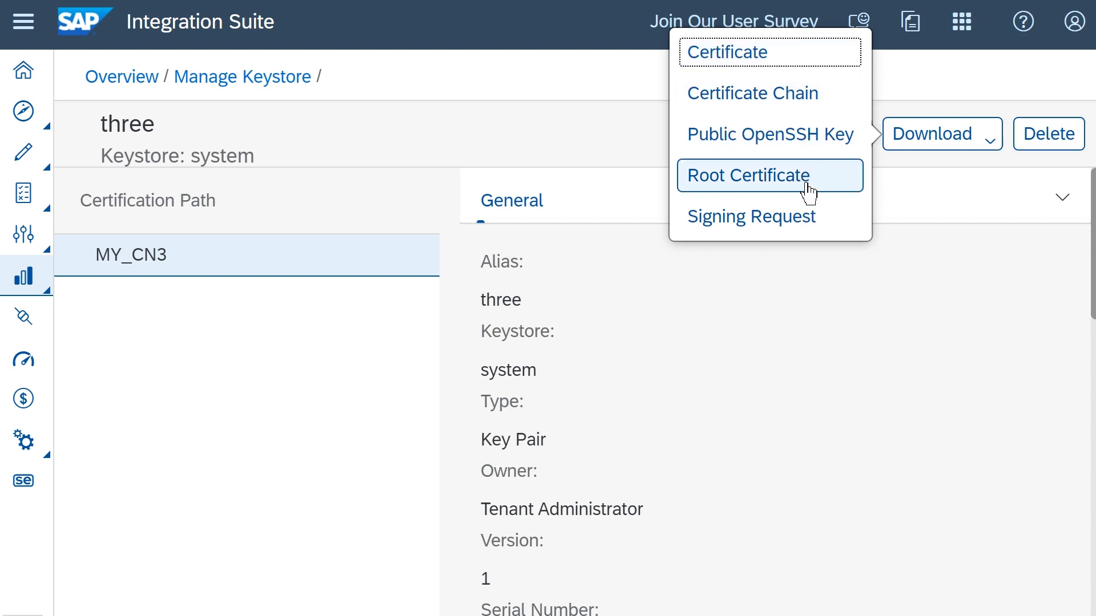
click(811, 134)
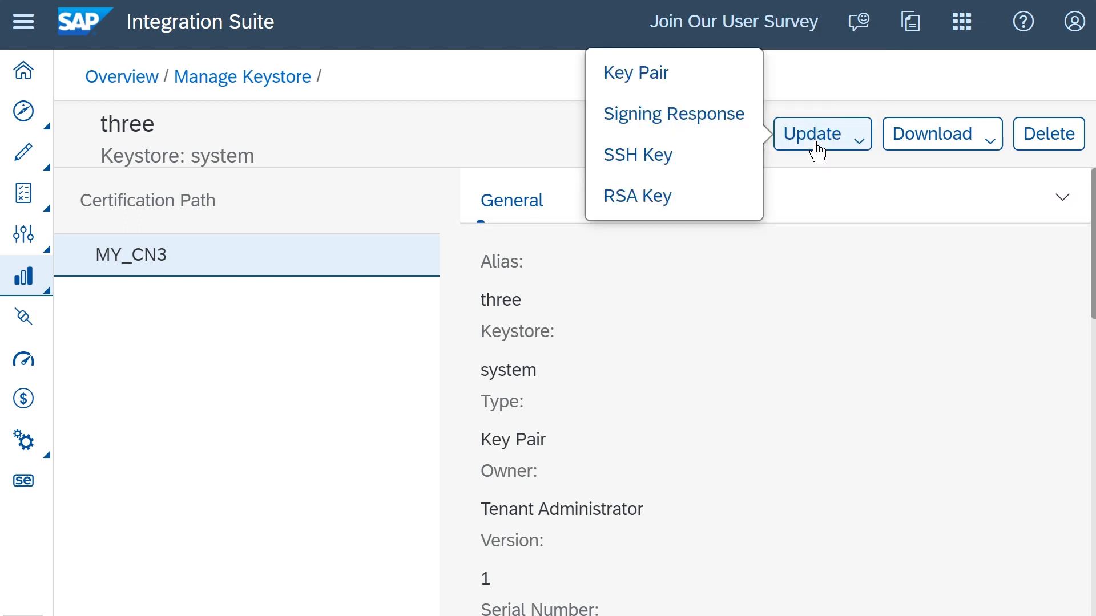
click(822, 134)
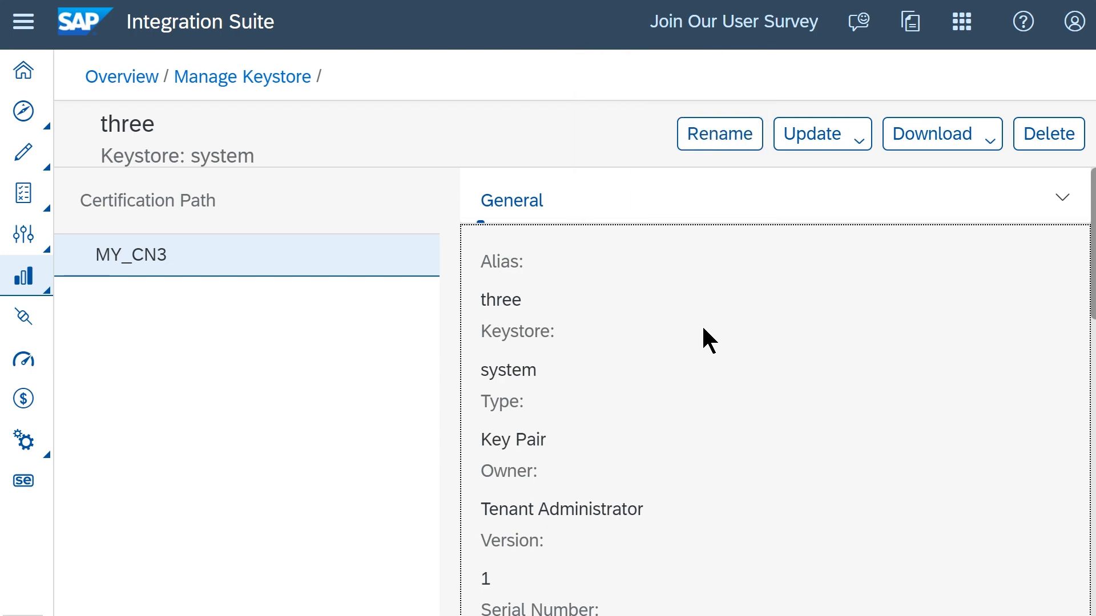